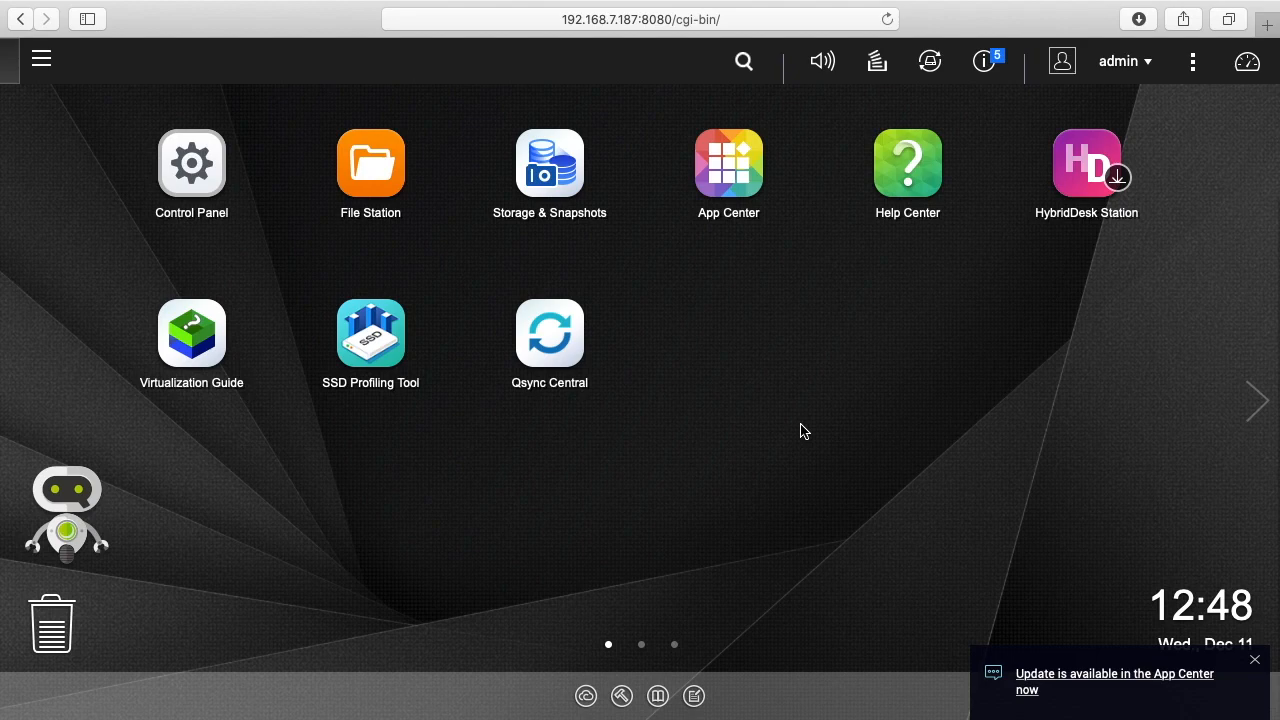
pyautogui.moveTo(549, 163)
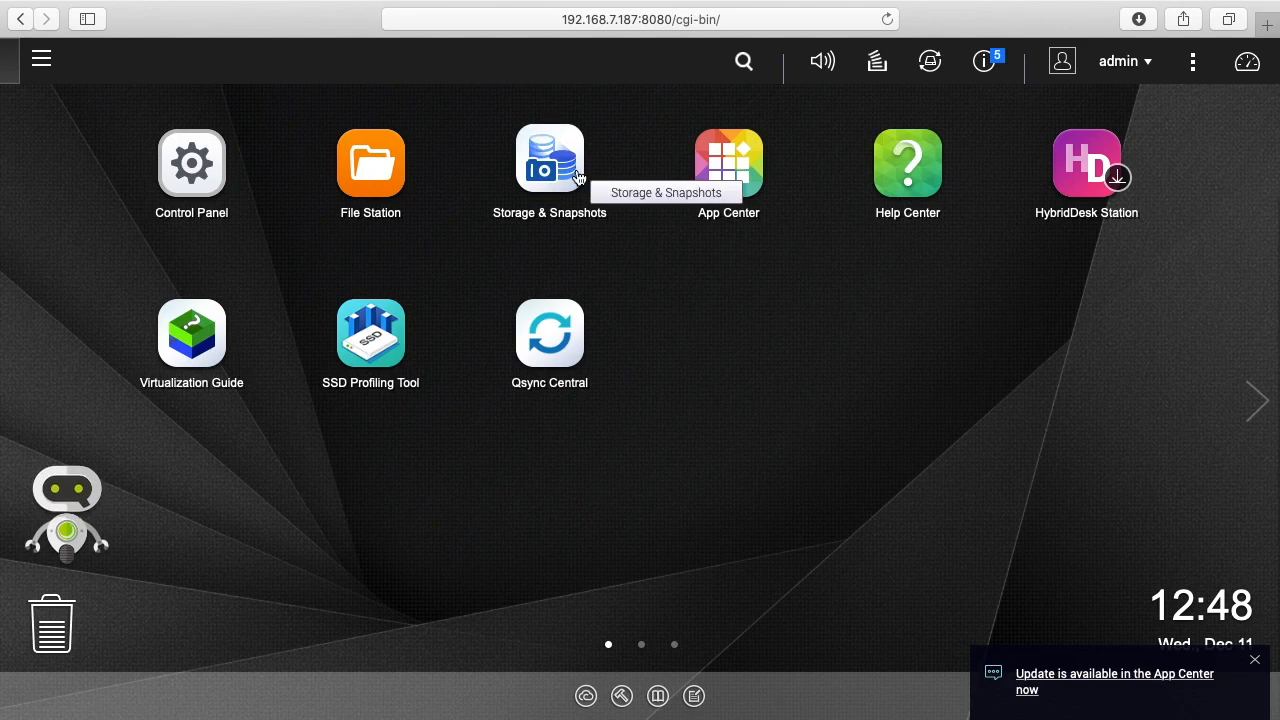
# Launch Storage & Snapshots and view Disk 2's health report showing Good.
pyautogui.click(549, 163)
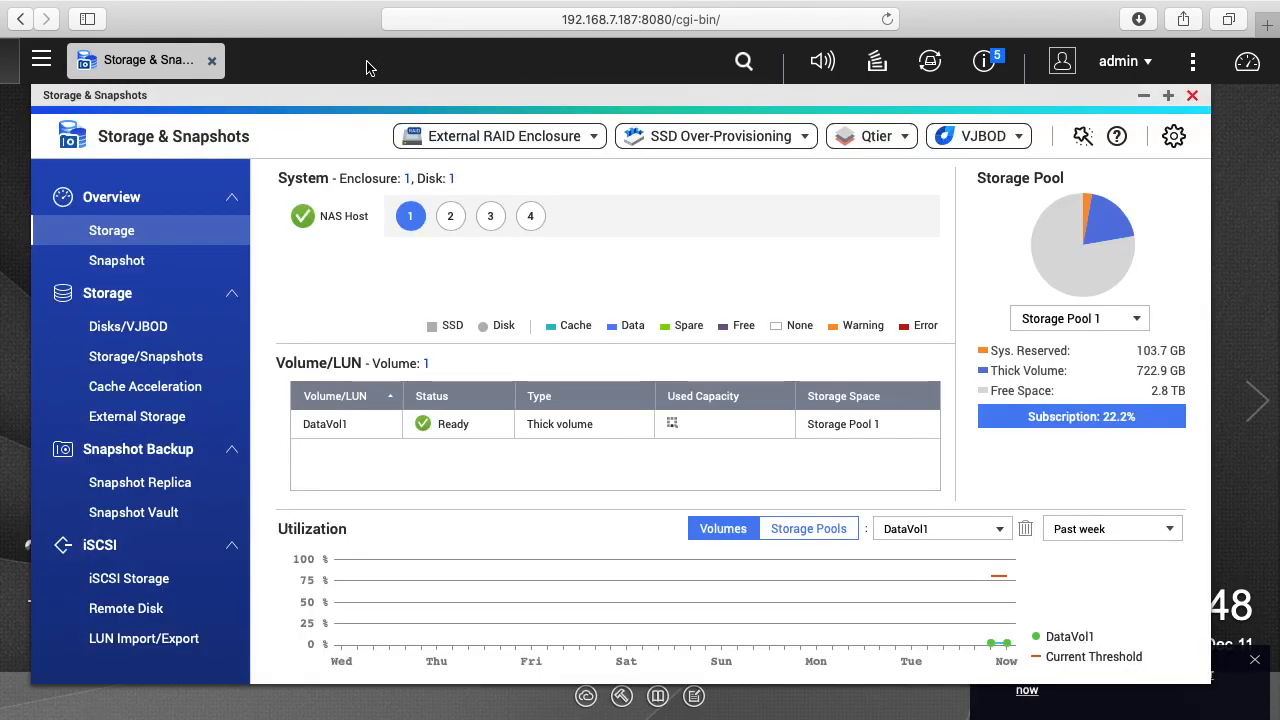
pyautogui.moveTo(530, 338)
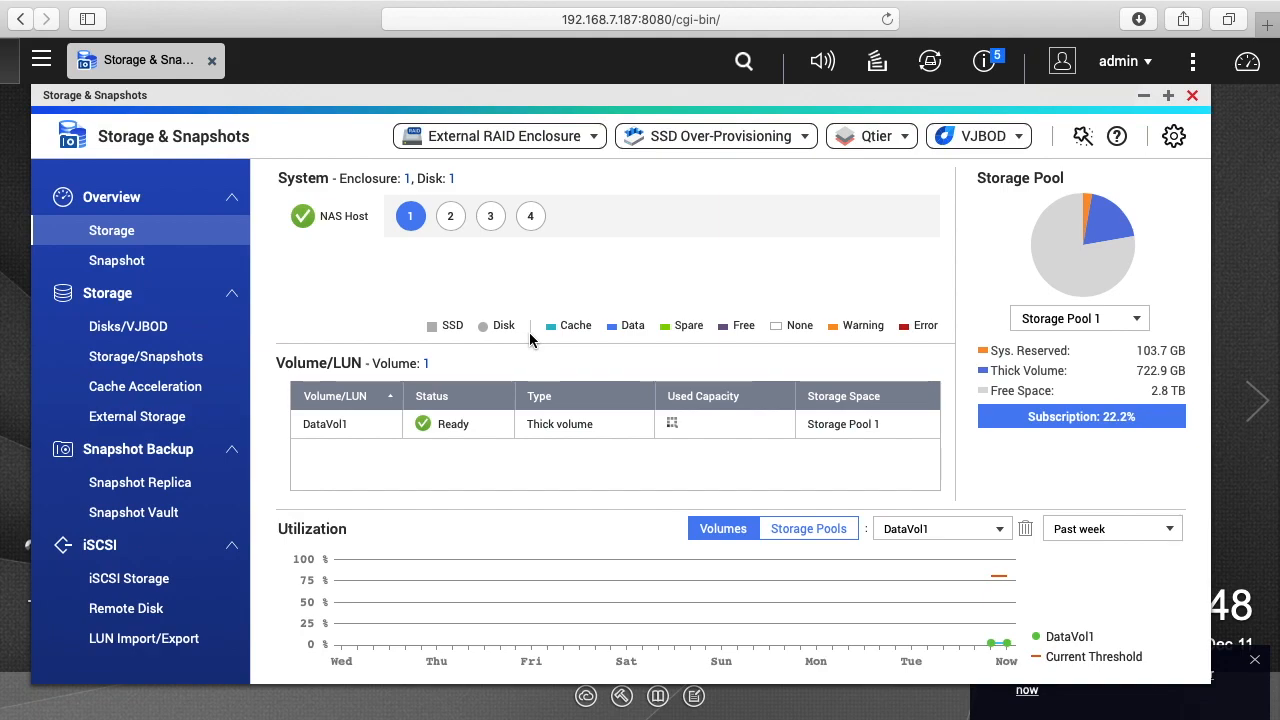
pyautogui.click(450, 216)
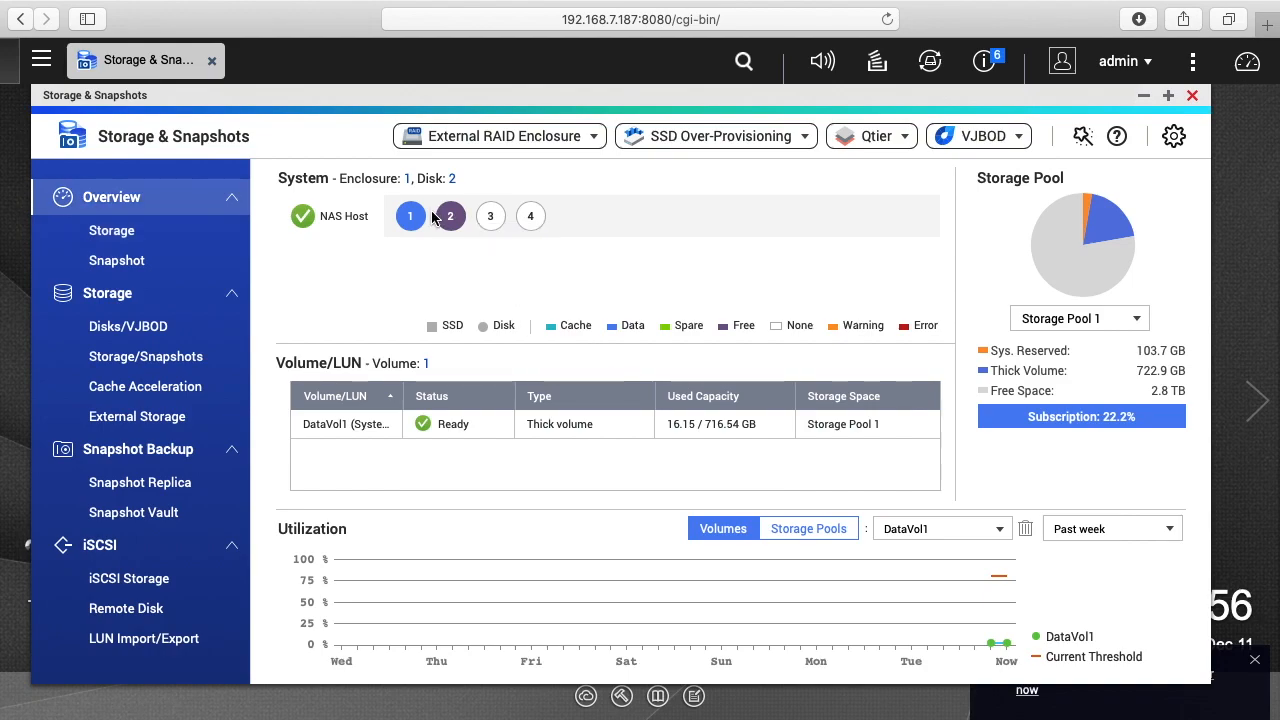
pyautogui.click(449, 216)
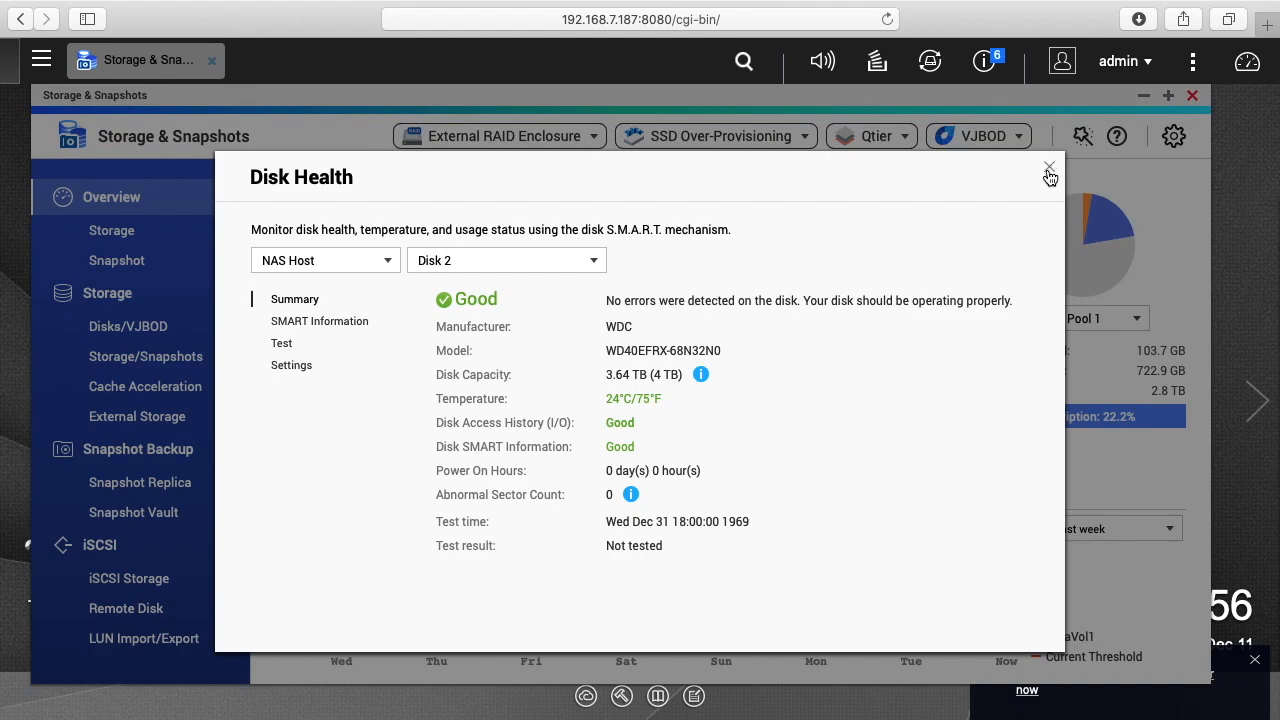
# Close Disk Health and open Storage Pool 1's RAID group management options.
pyautogui.click(1049, 167)
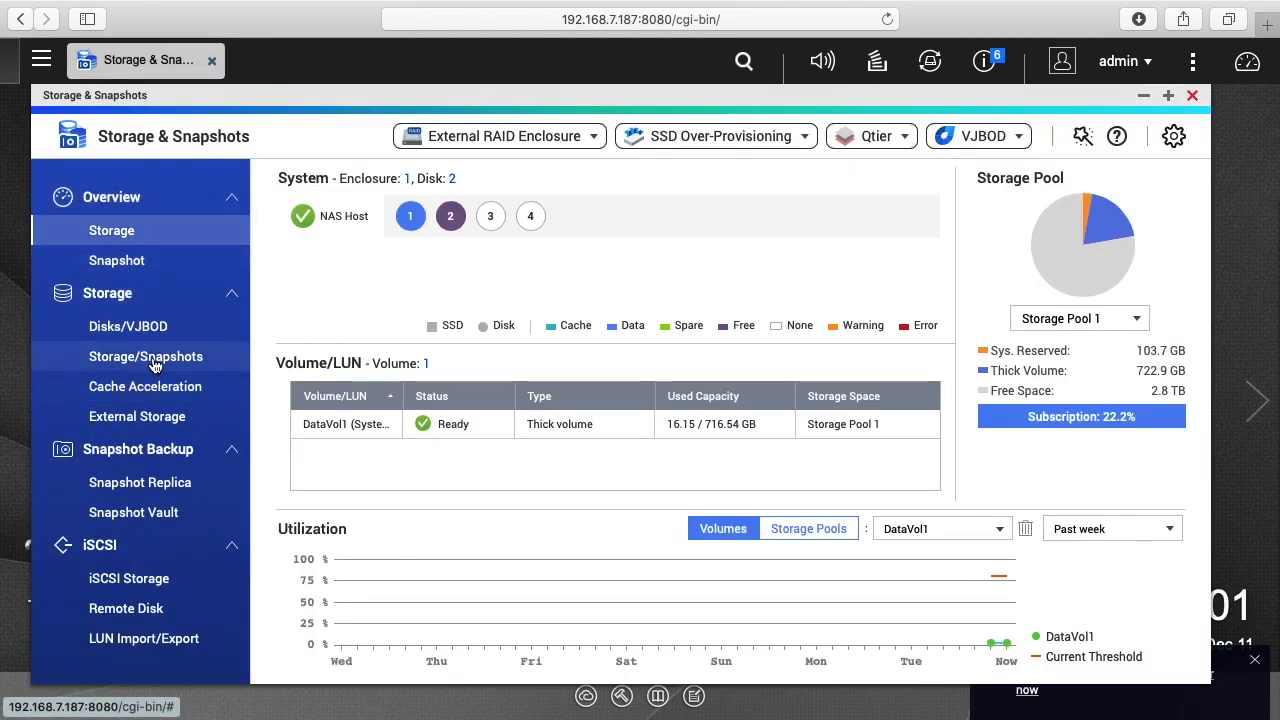
pyautogui.click(145, 356)
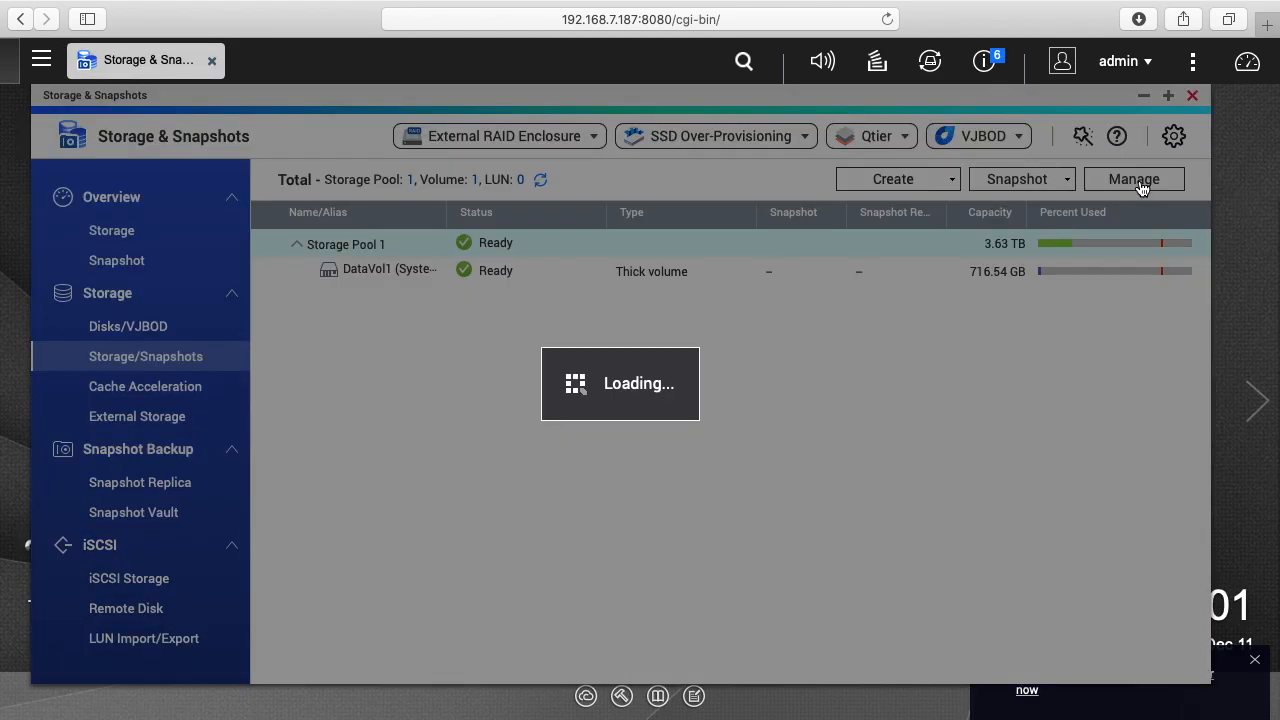
pyautogui.click(1133, 179)
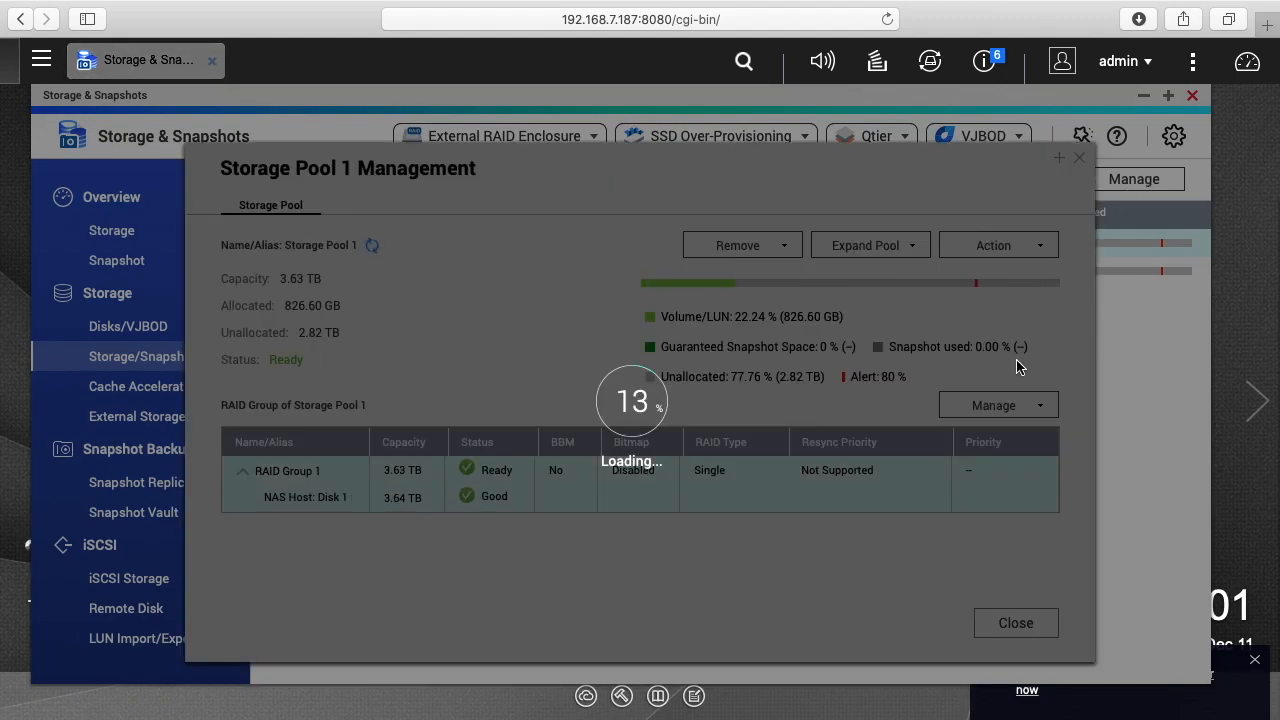
pyautogui.click(993, 405)
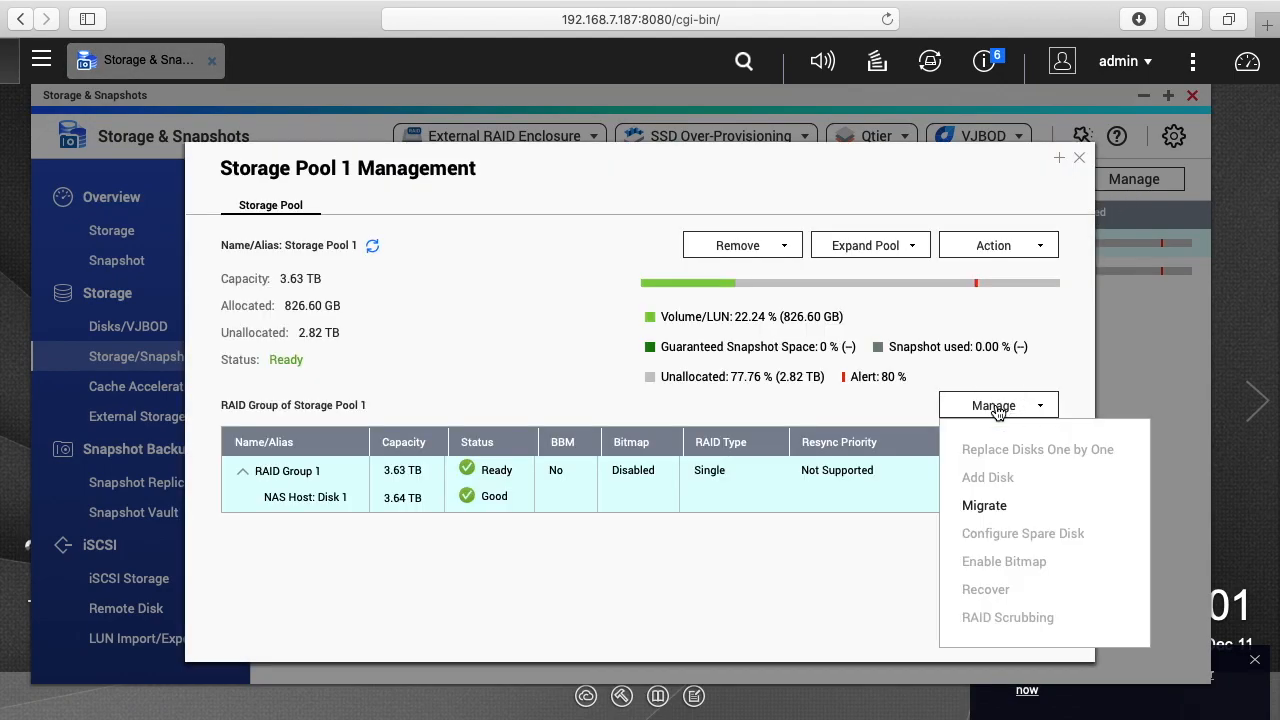
# Migrate the RAID group to RAID 1 with Disk 2, confirming data erasure.
pyautogui.click(984, 505)
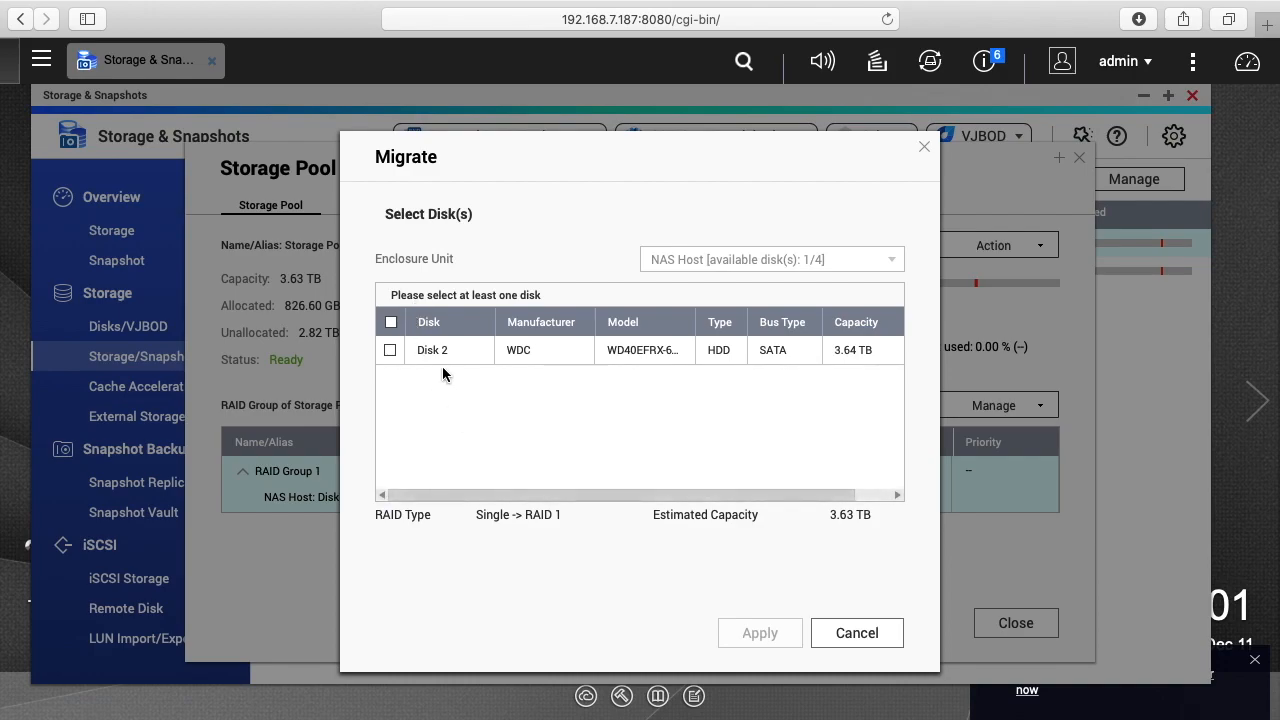
pyautogui.click(390, 350)
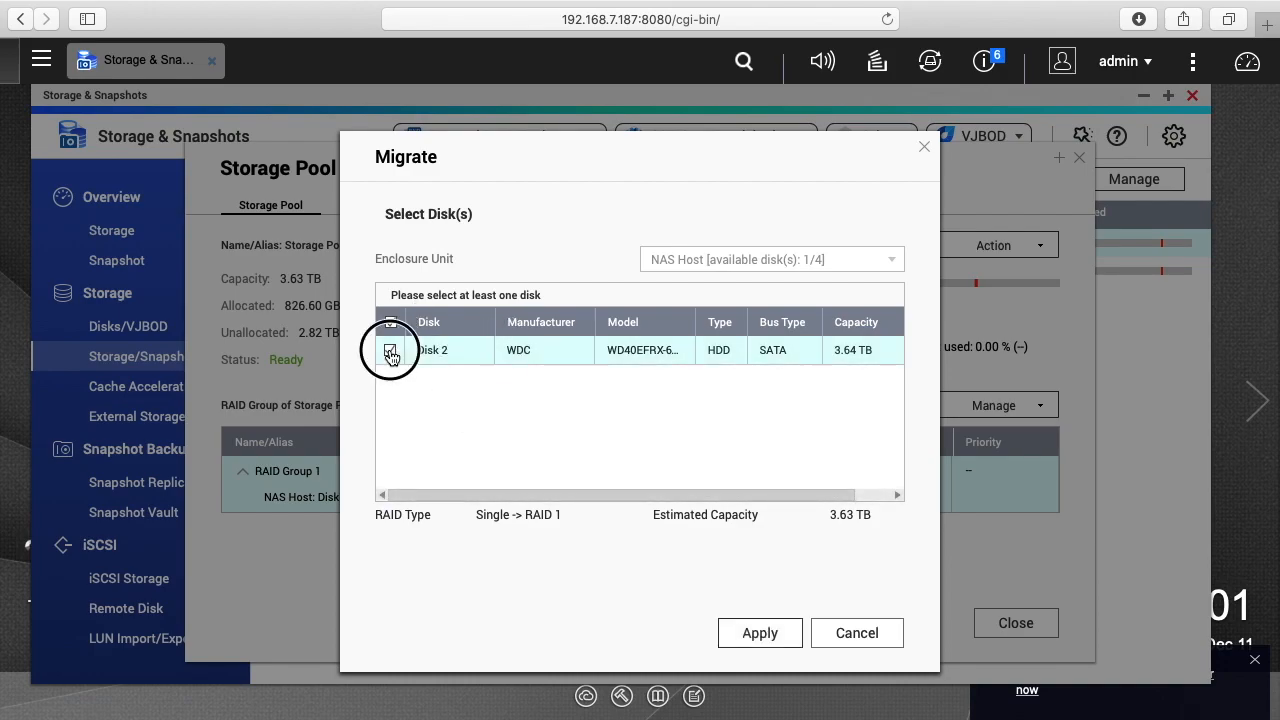
pyautogui.click(390, 350)
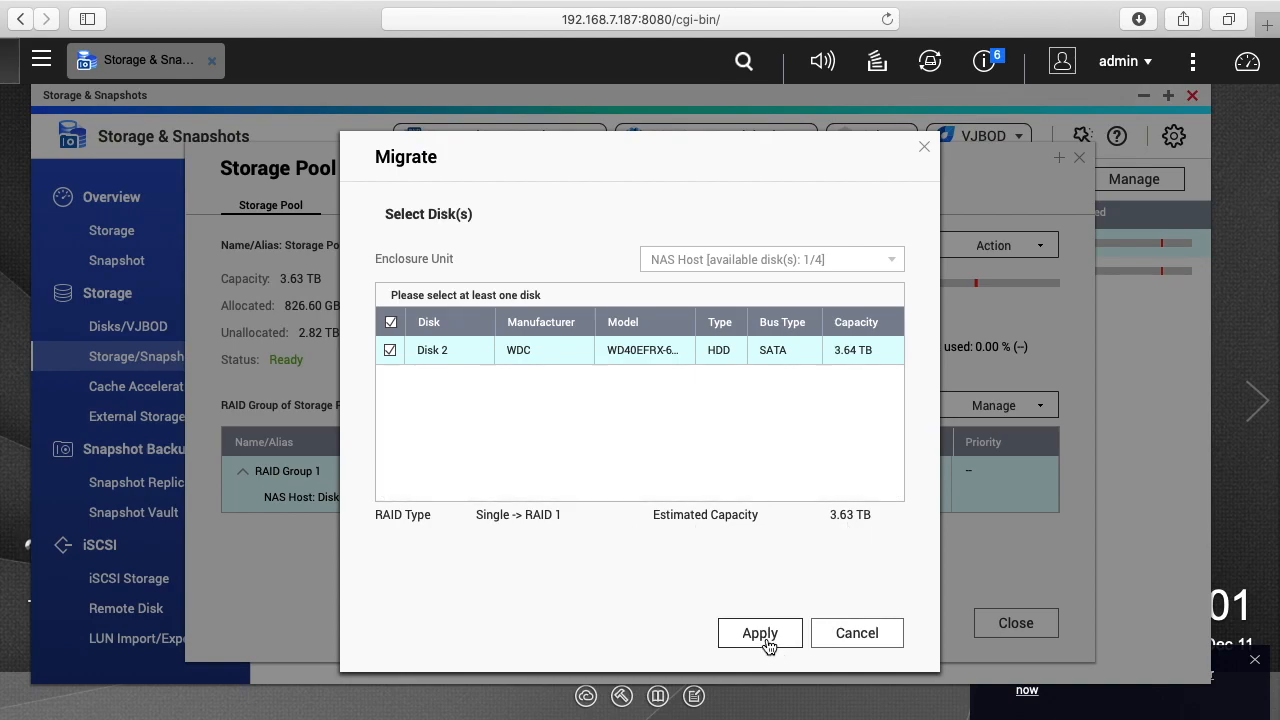
pyautogui.click(760, 633)
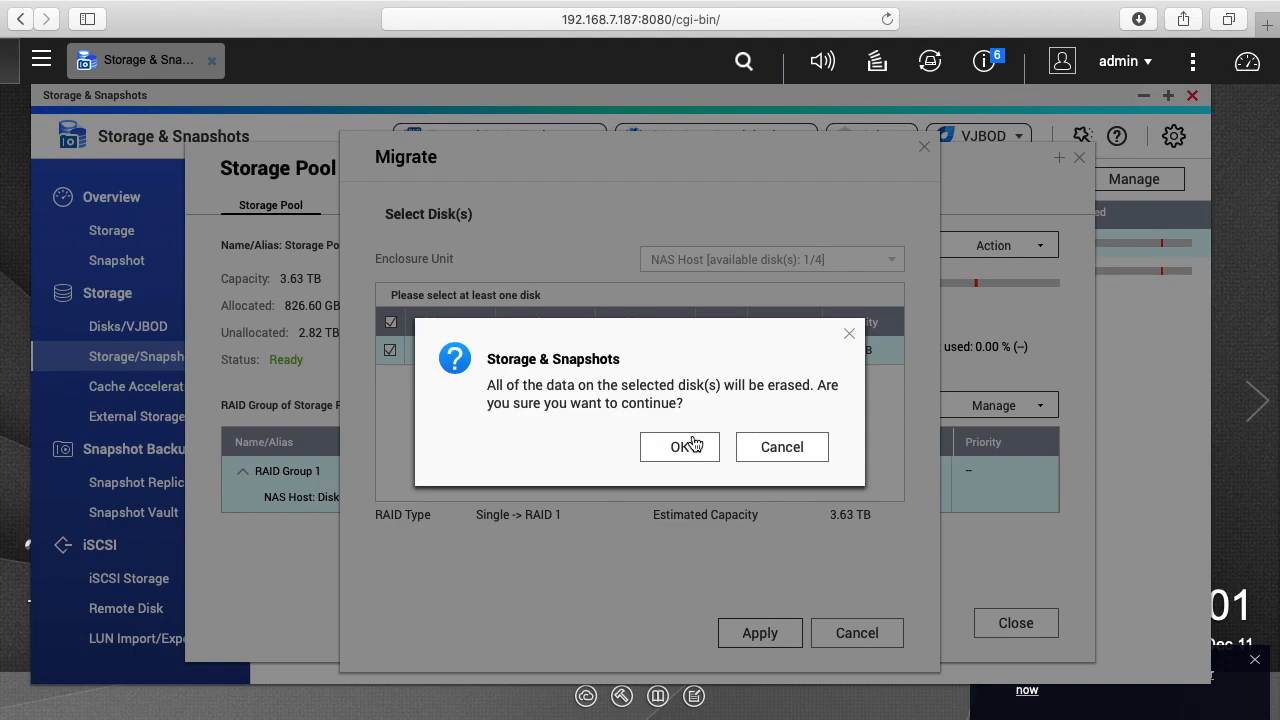
pyautogui.click(680, 447)
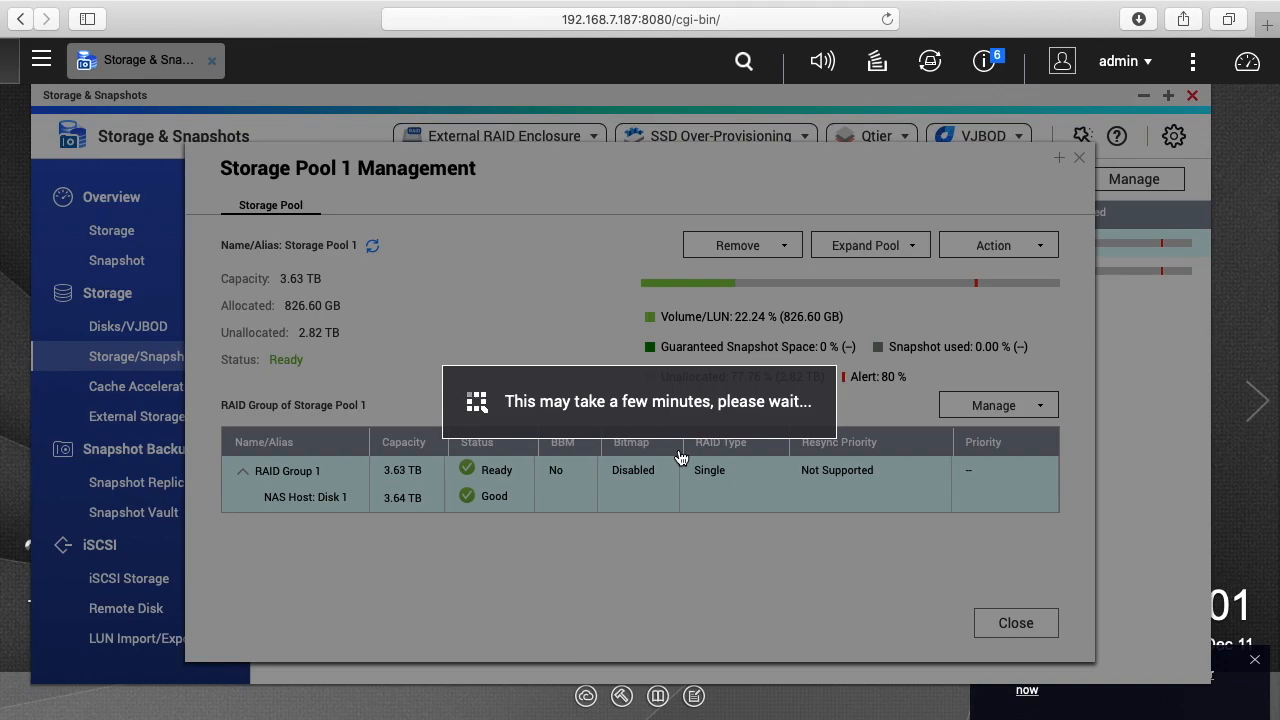
# Close pool management and monitor Overview and pool list while Storage Pool 1 rebuilds.
pyautogui.click(1015, 622)
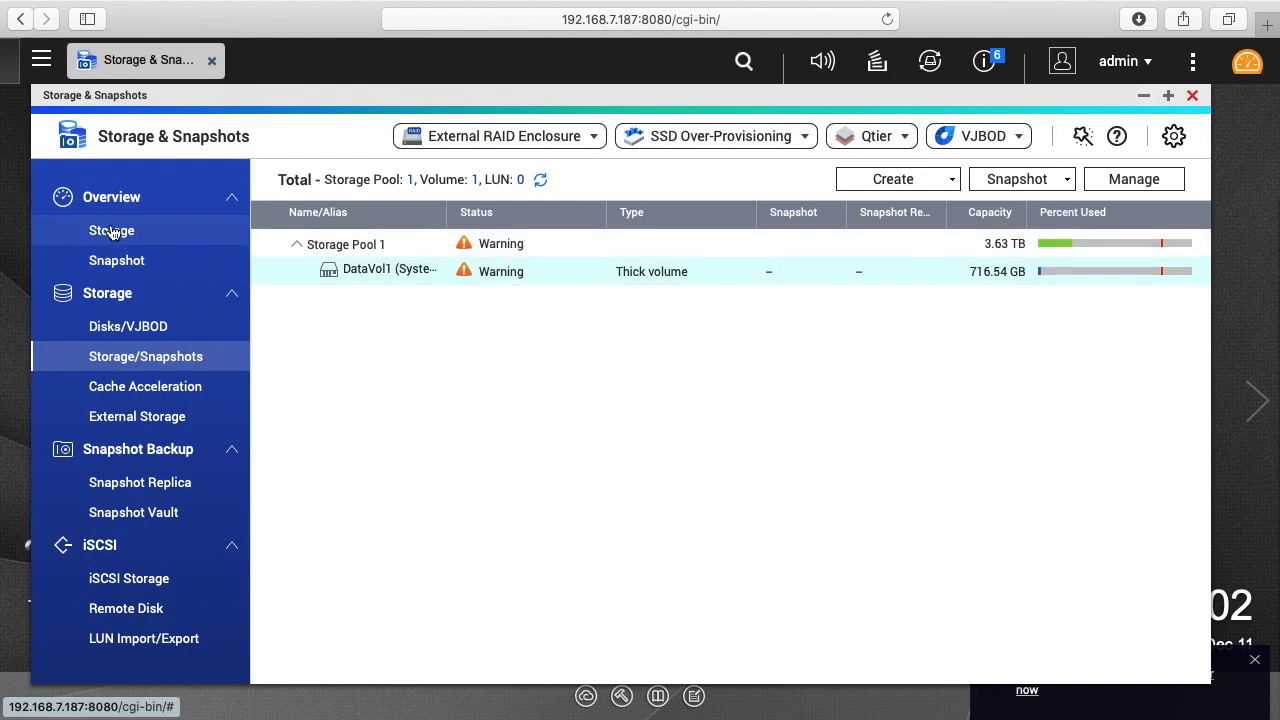
pyautogui.click(111, 230)
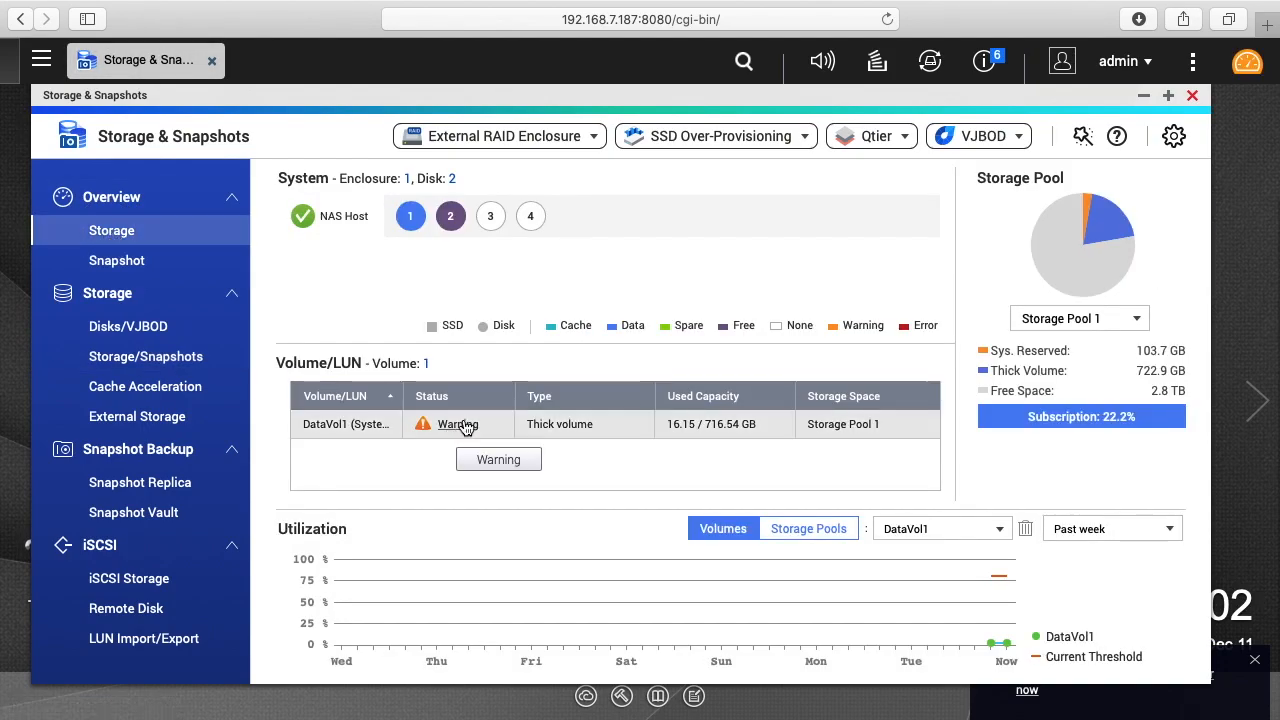
pyautogui.click(145, 356)
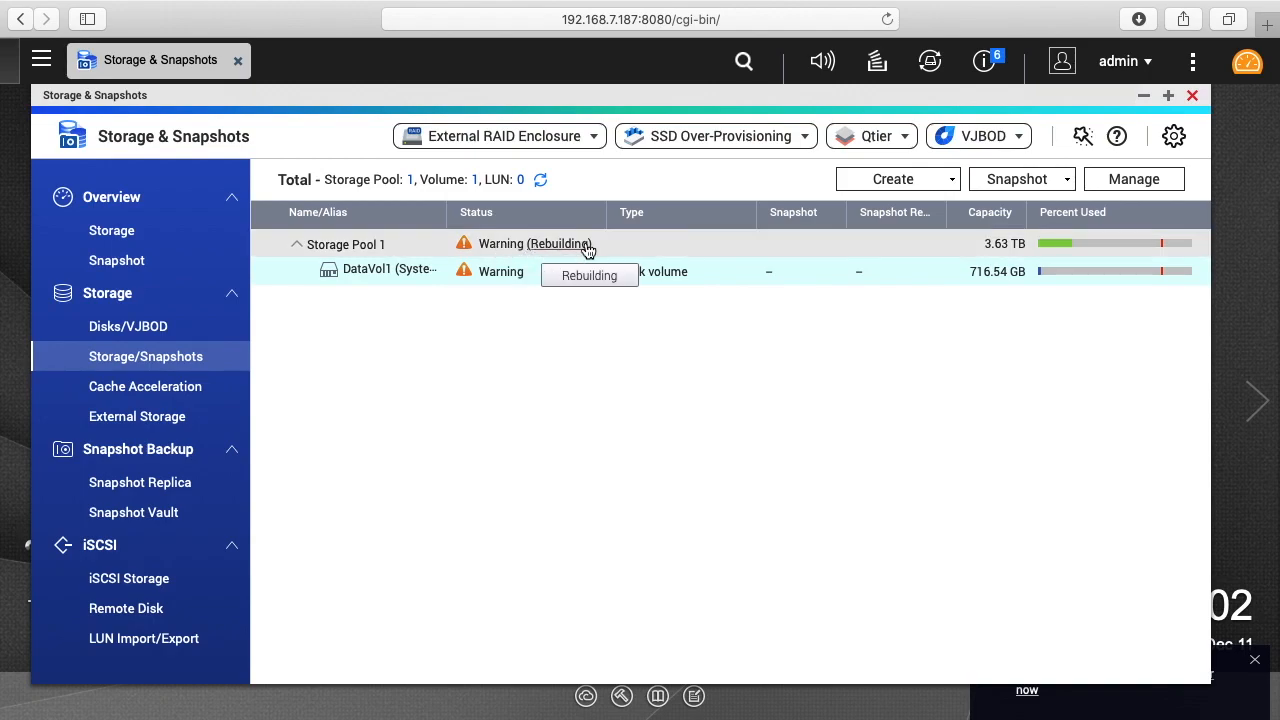
pyautogui.moveTo(531, 287)
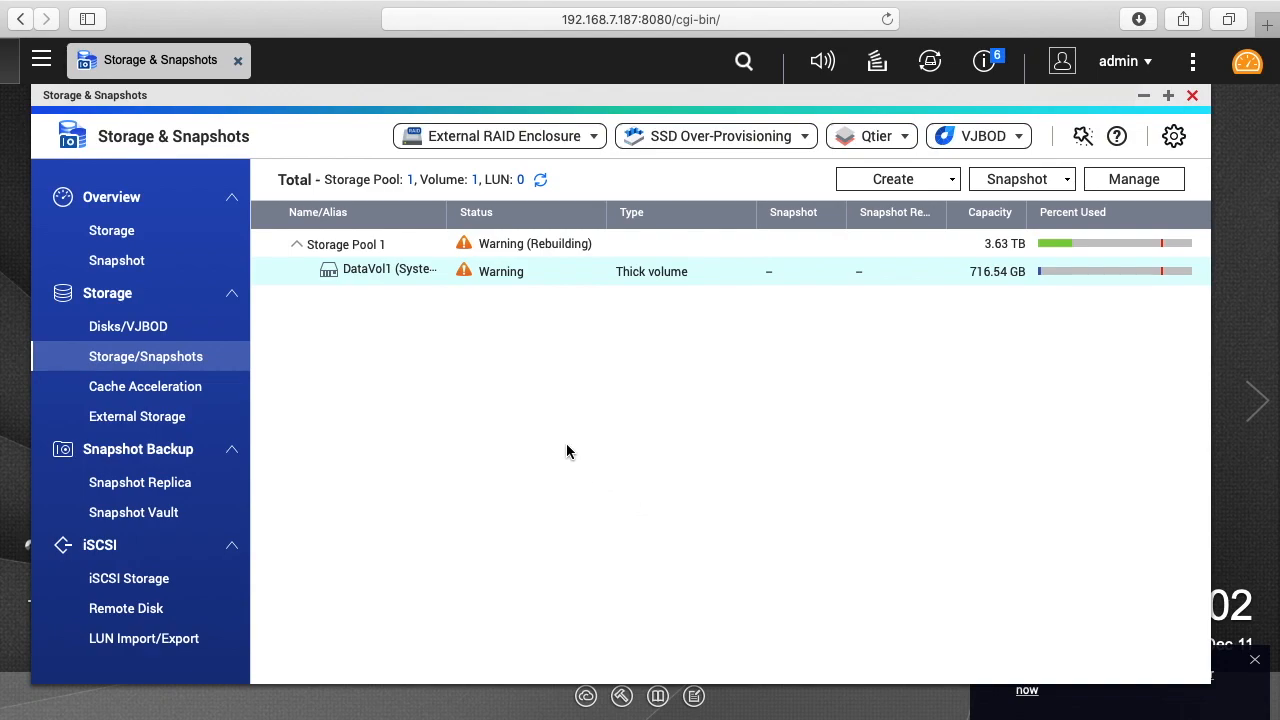
pyautogui.moveTo(567, 453)
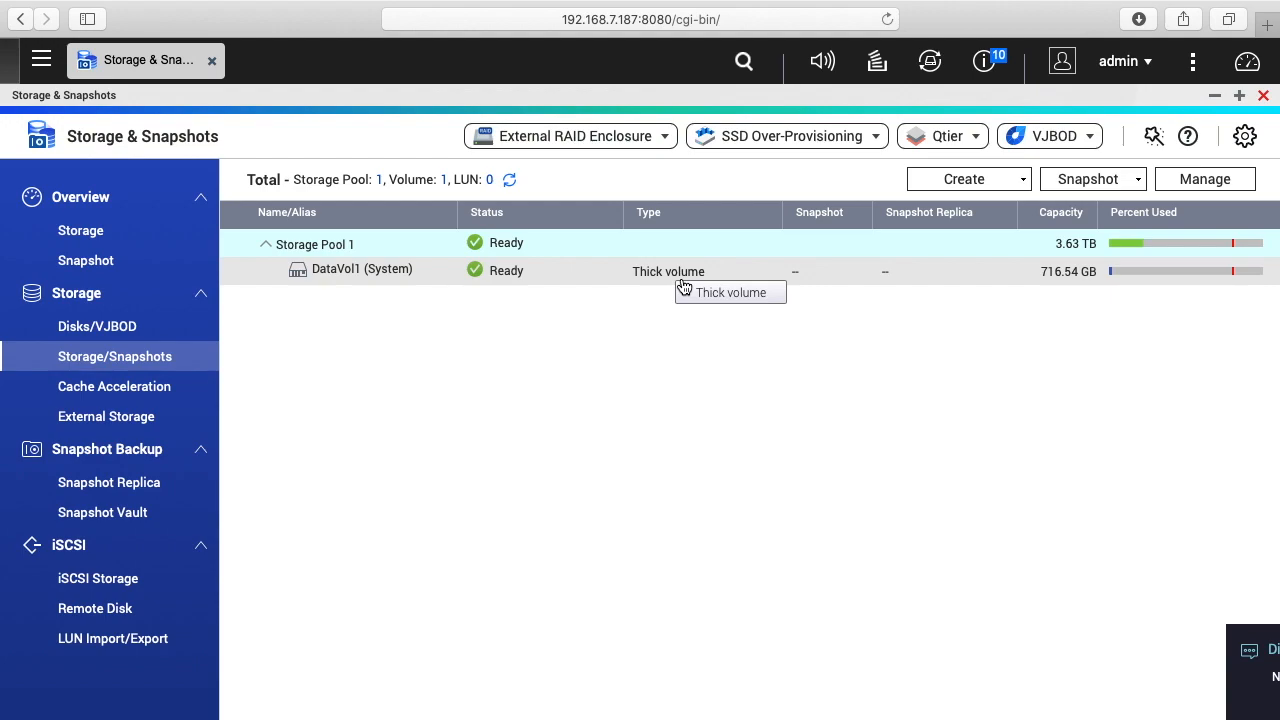
pyautogui.moveTo(955, 448)
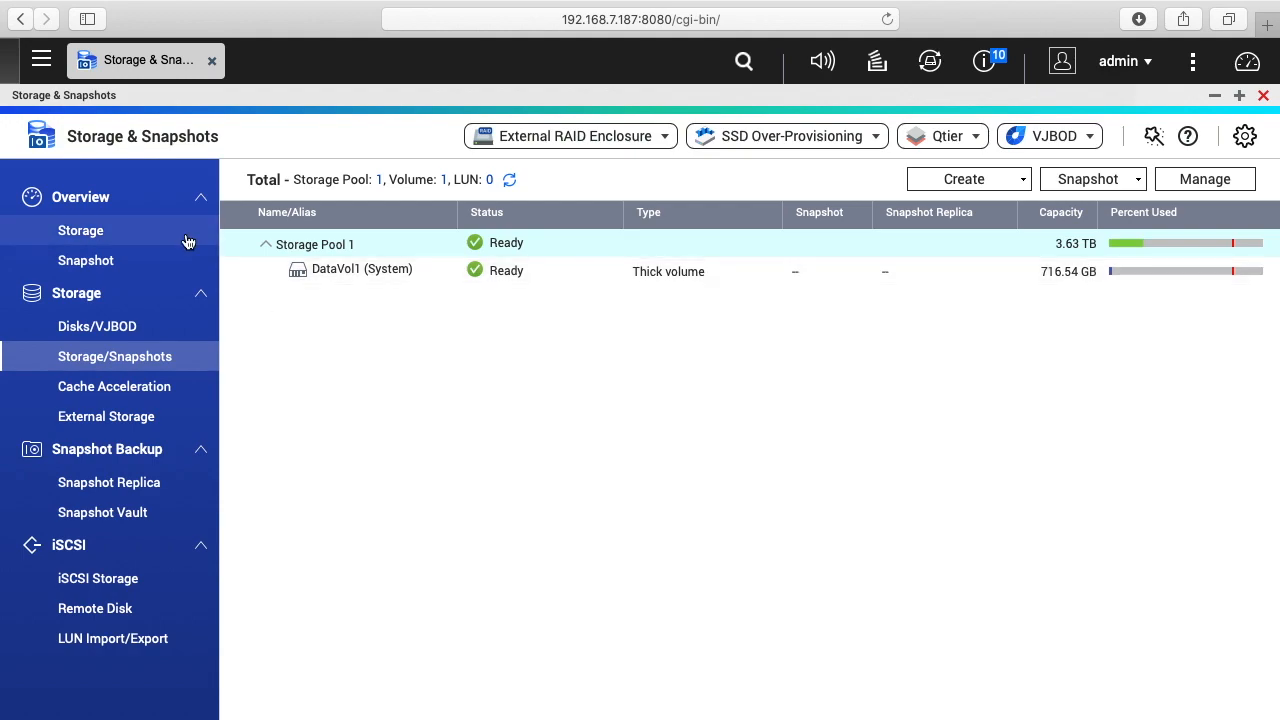
# Go from Overview to the pool list and open Storage Pool 1's management window.
pyautogui.click(80, 230)
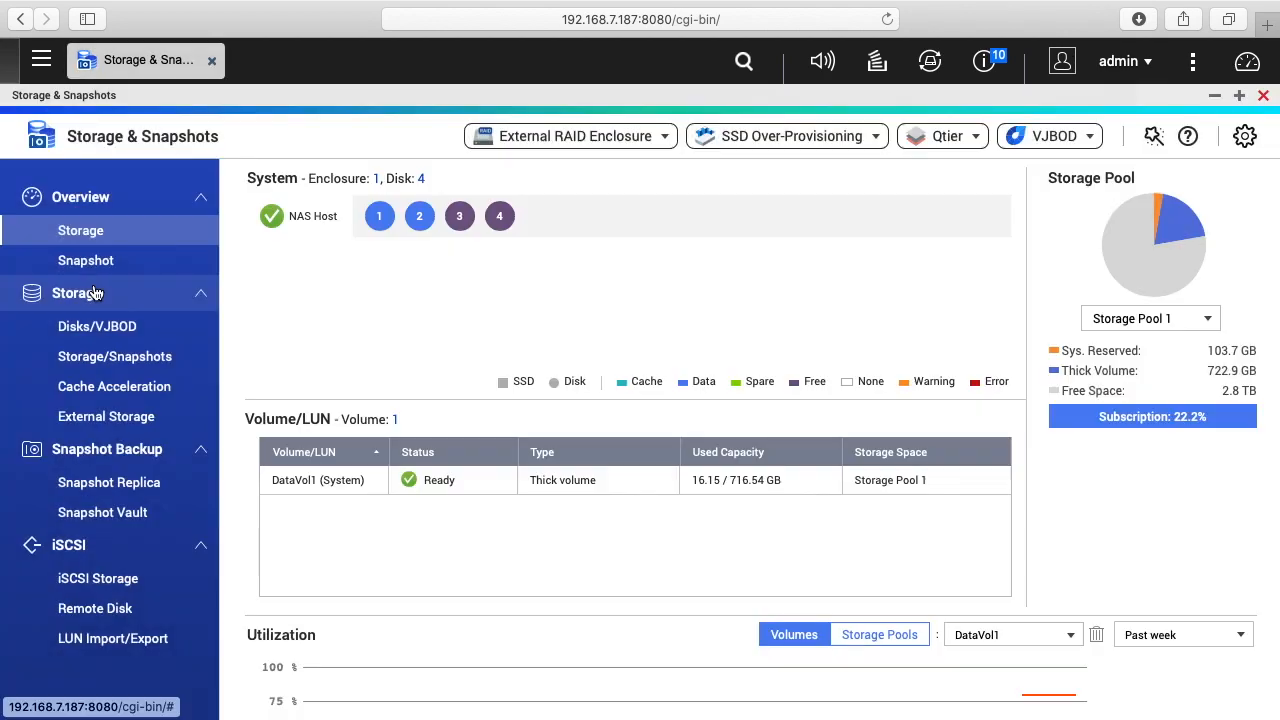
pyautogui.click(114, 356)
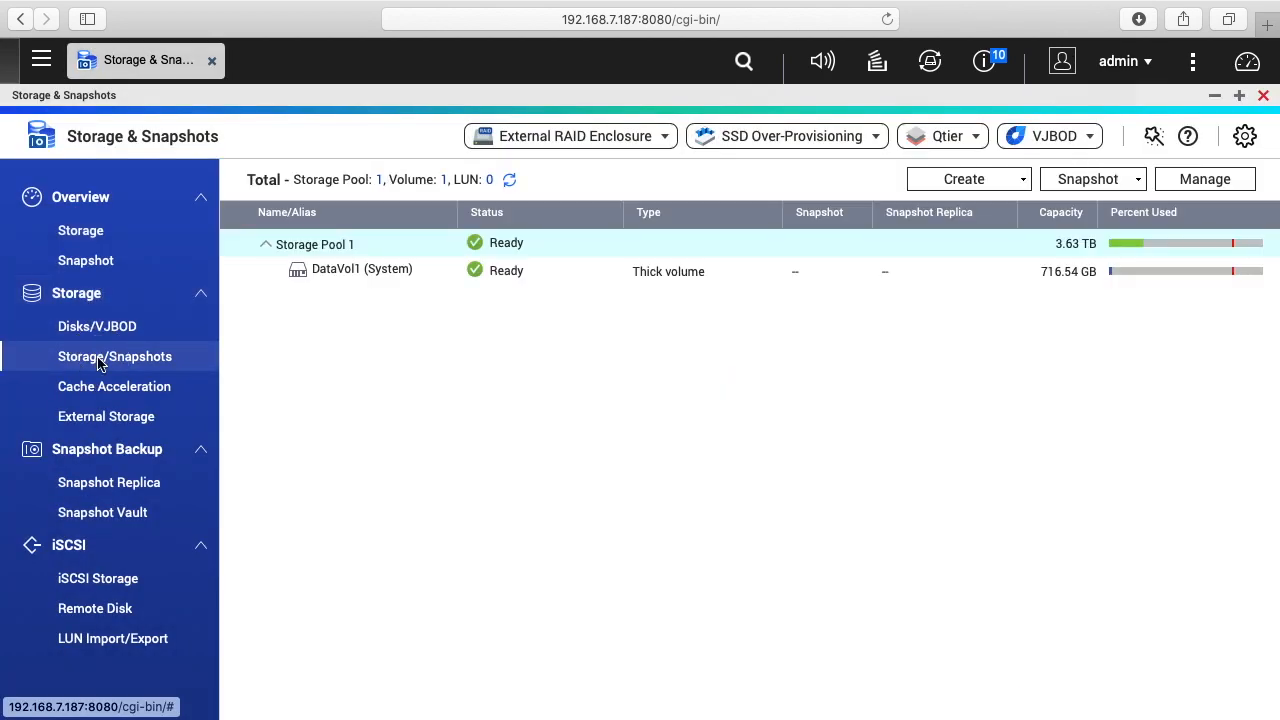
pyautogui.click(266, 244)
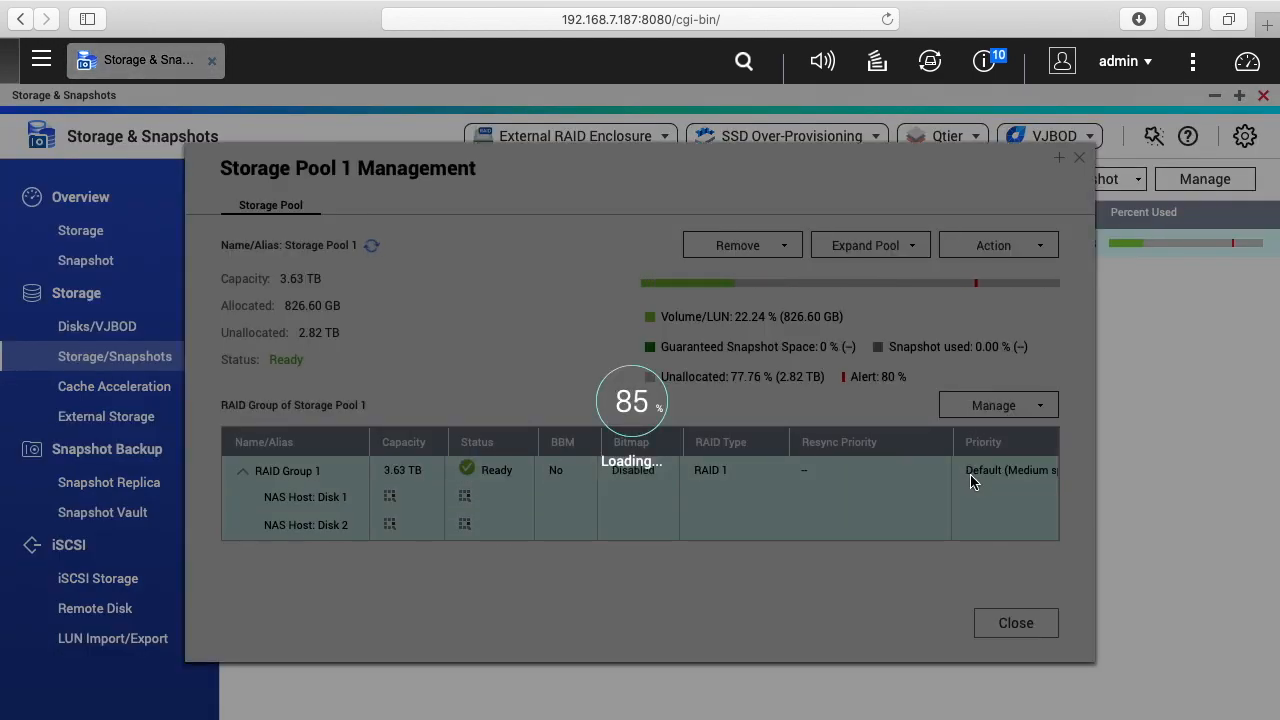
# Migrate RAID 1 group to RAID 5 with Disks 3 and 4, confirm, and close.
pyautogui.click(993, 405)
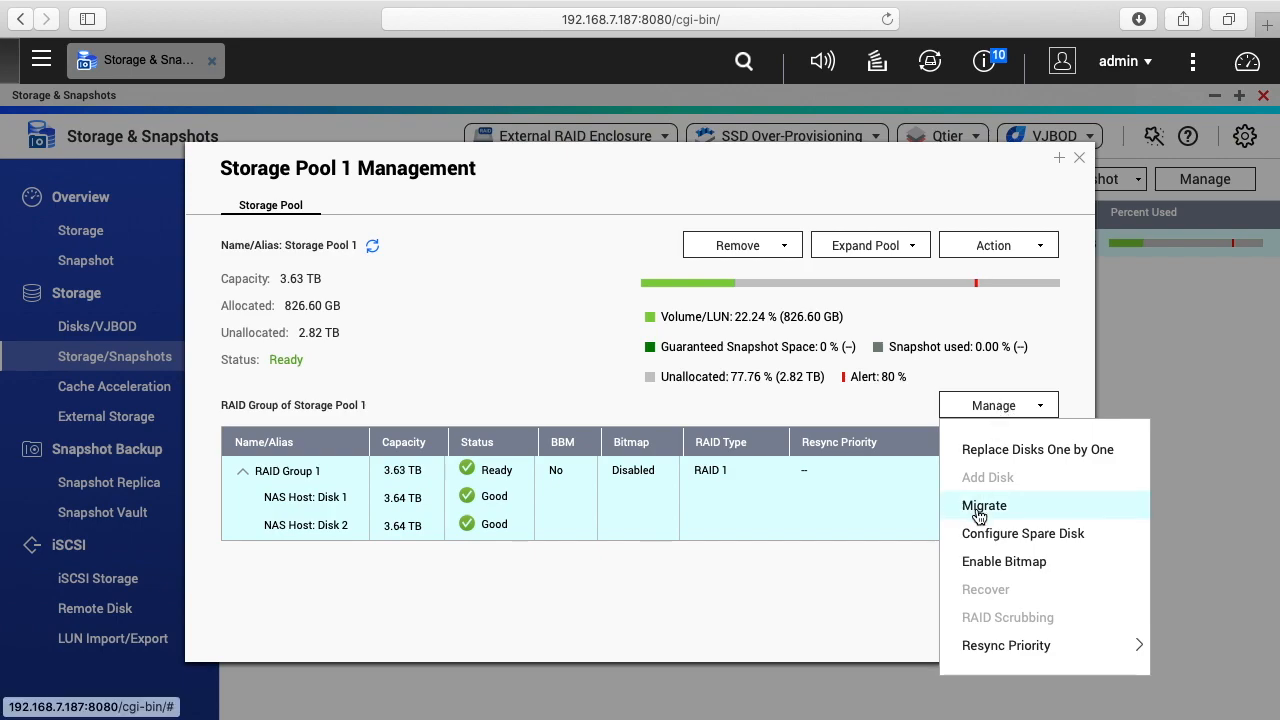
pyautogui.click(984, 505)
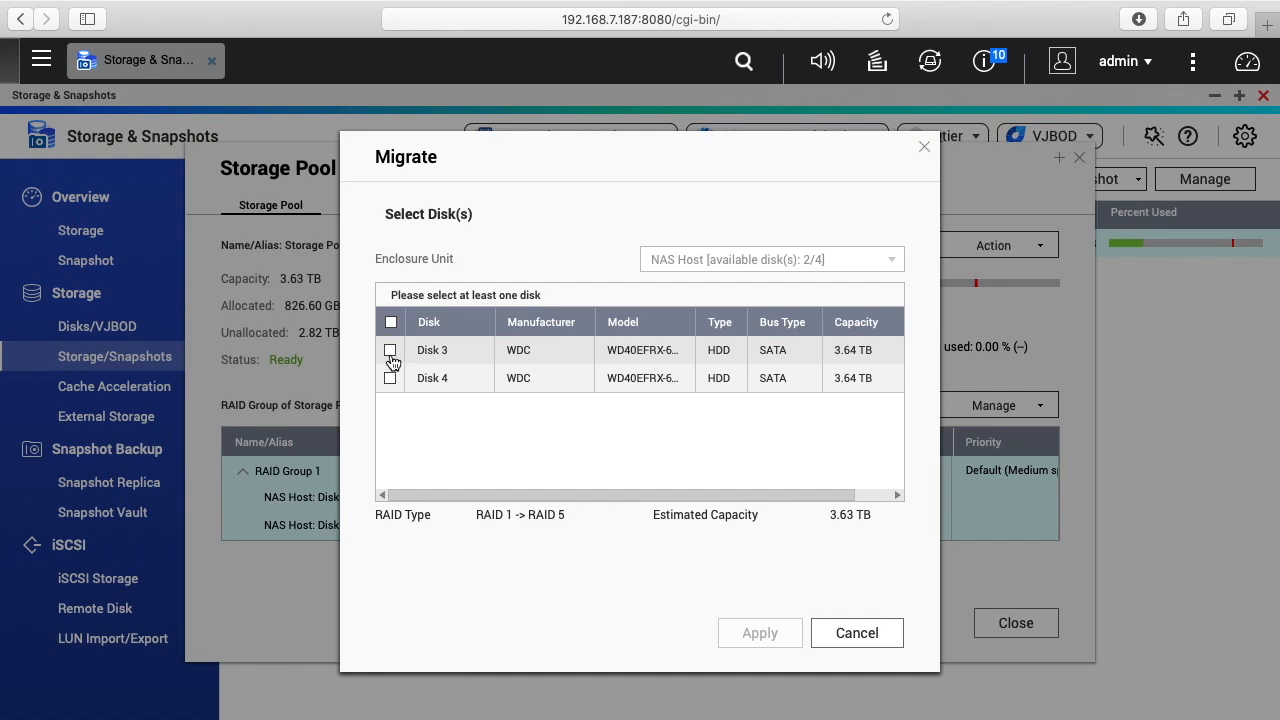
pyautogui.click(390, 321)
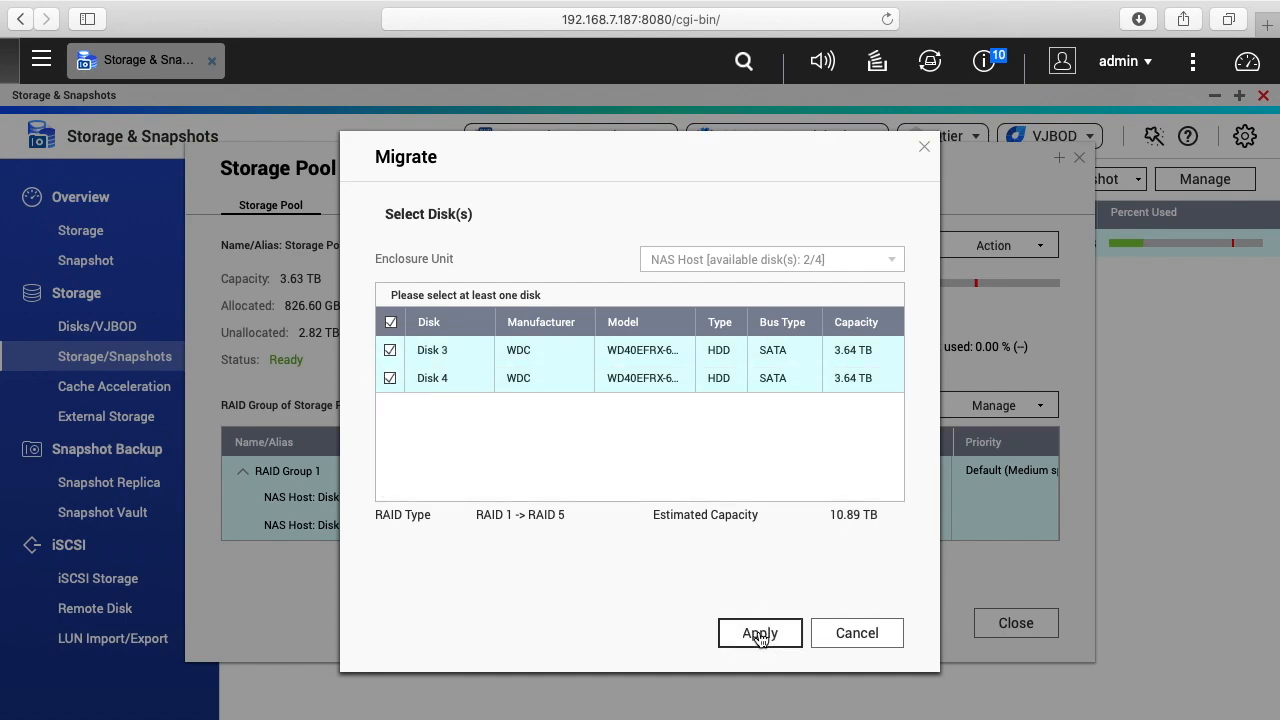
pyautogui.click(759, 632)
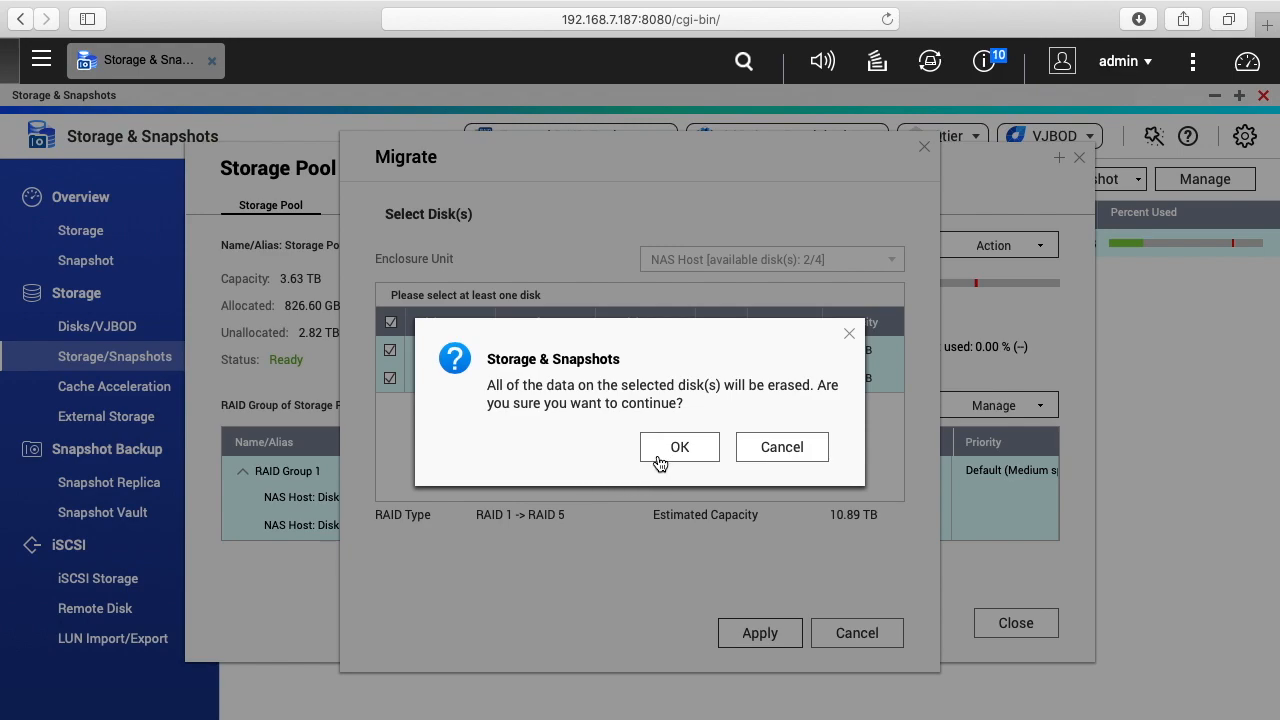
pyautogui.click(679, 447)
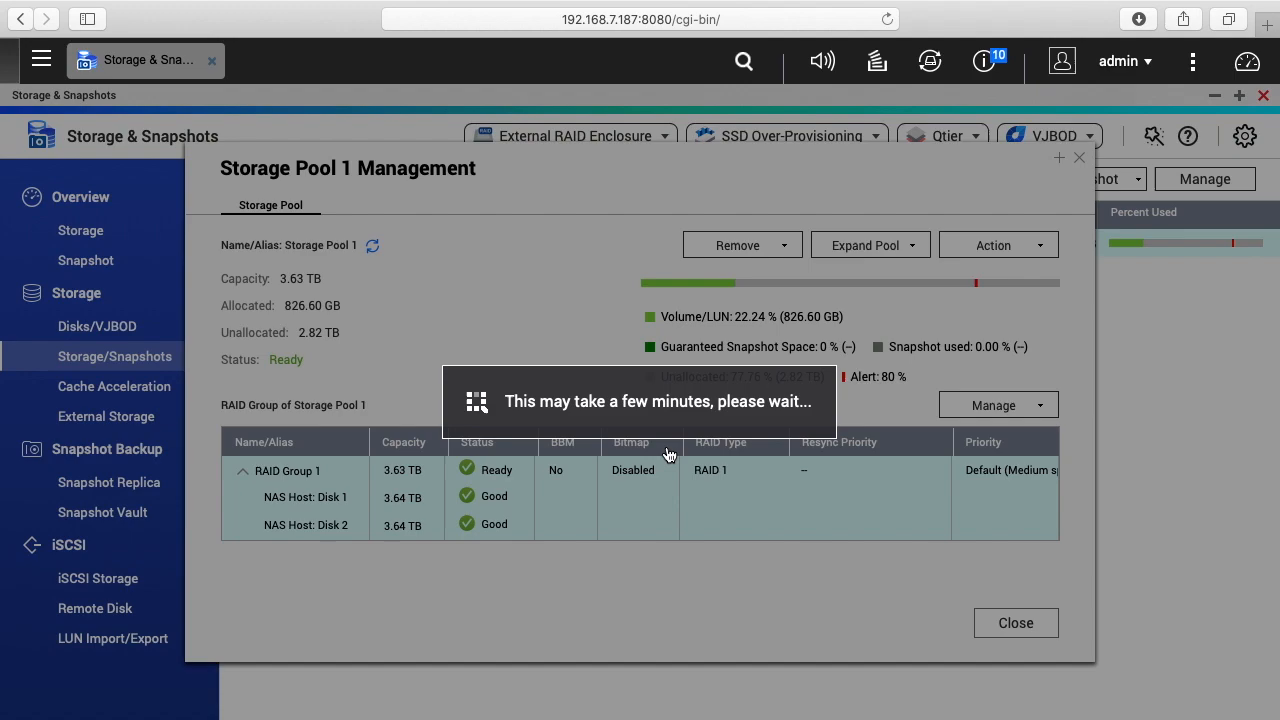
pyautogui.click(1014, 622)
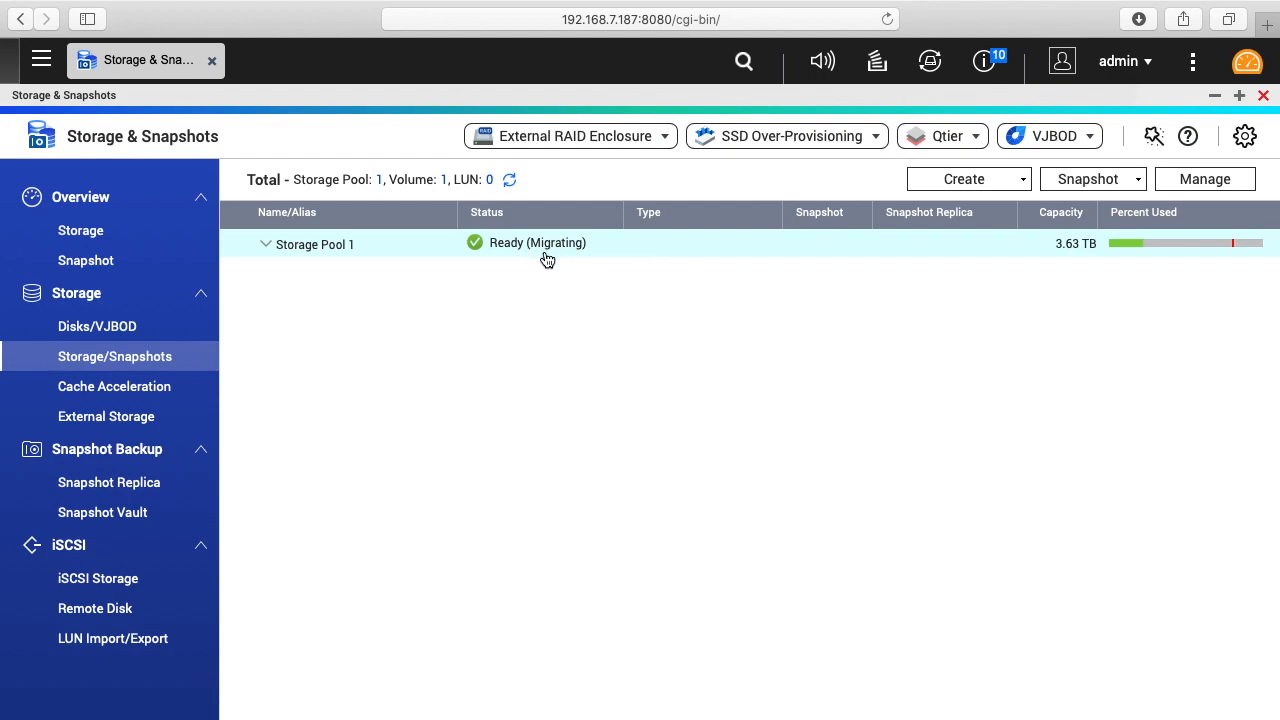
pyautogui.moveTo(882, 93)
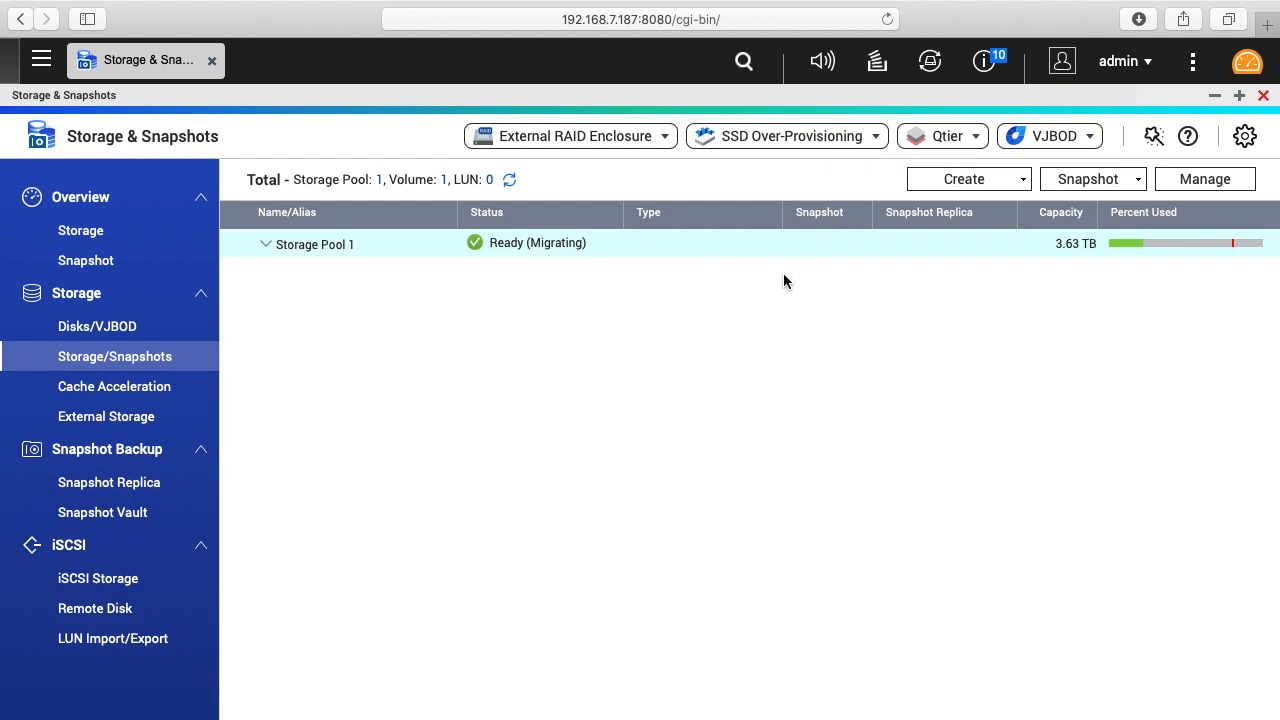
pyautogui.moveTo(780, 305)
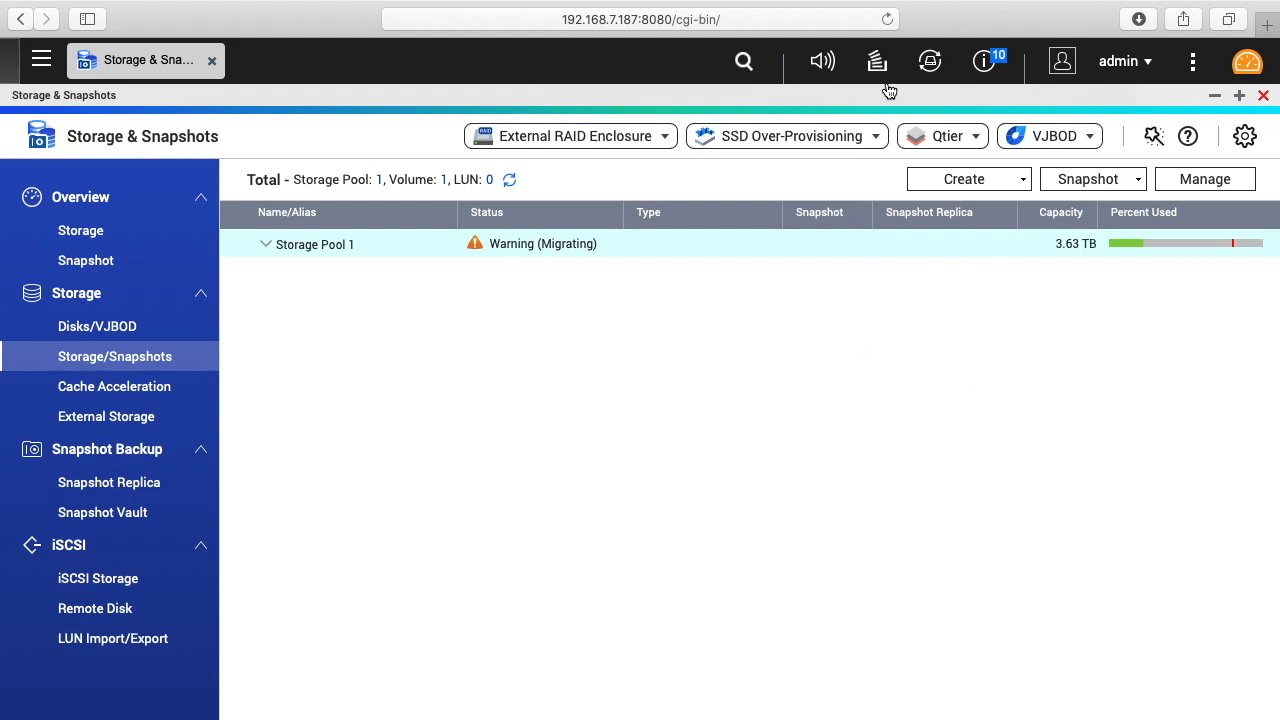
# Open the Global Settings gear while Storage Pool 1 shows Migrating.
pyautogui.click(877, 61)
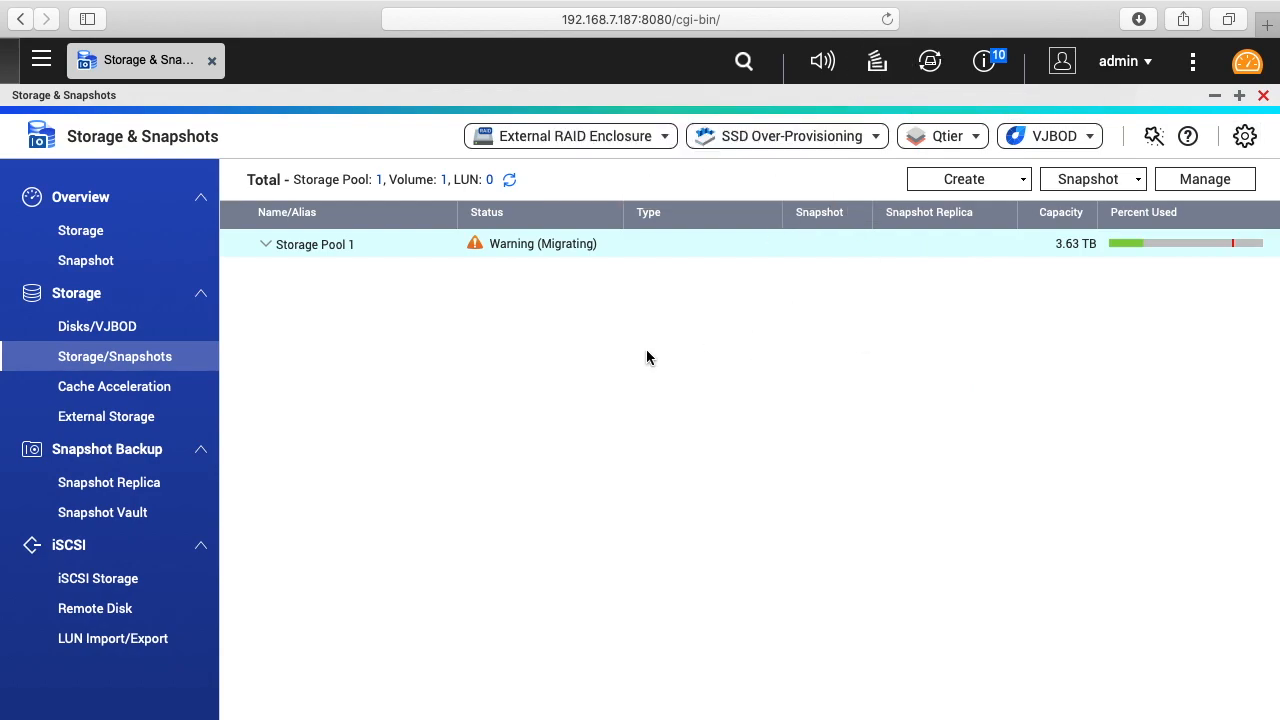
pyautogui.click(1245, 136)
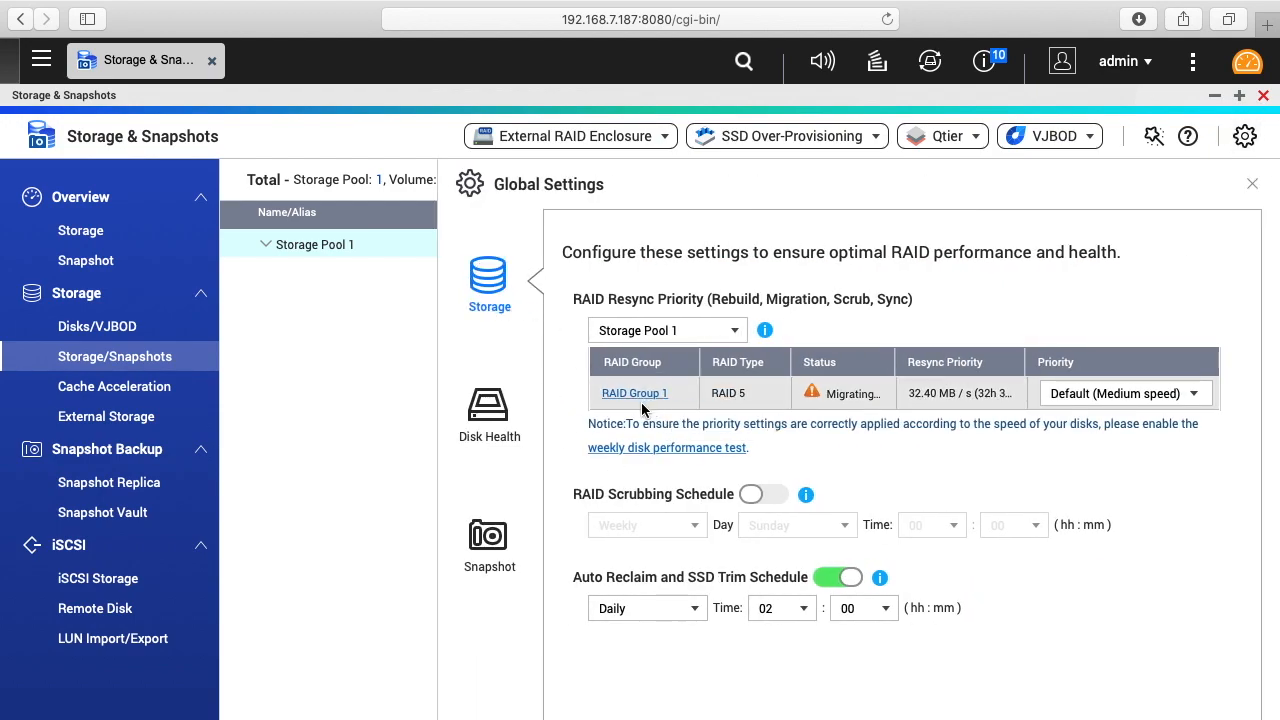
pyautogui.moveTo(1013, 403)
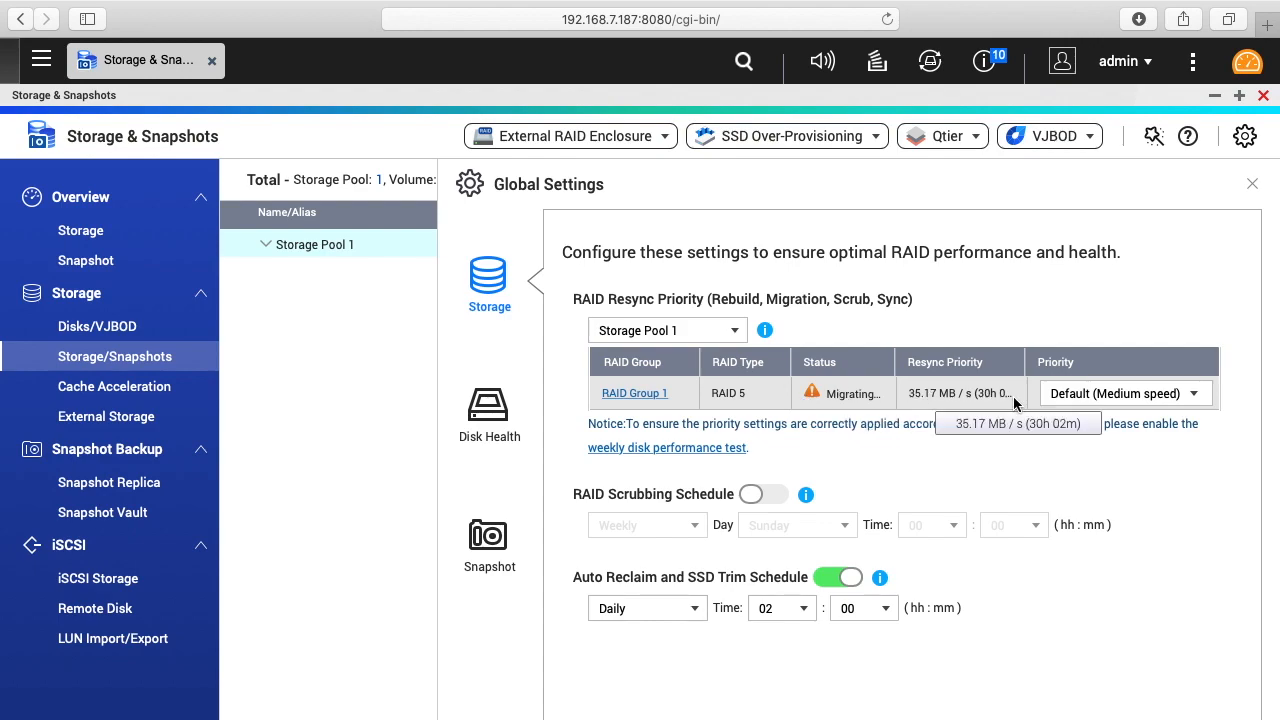
# Set RAID Group 1 priority to Resync First (High speed), dismiss prompt, and exit settings.
pyautogui.click(1124, 392)
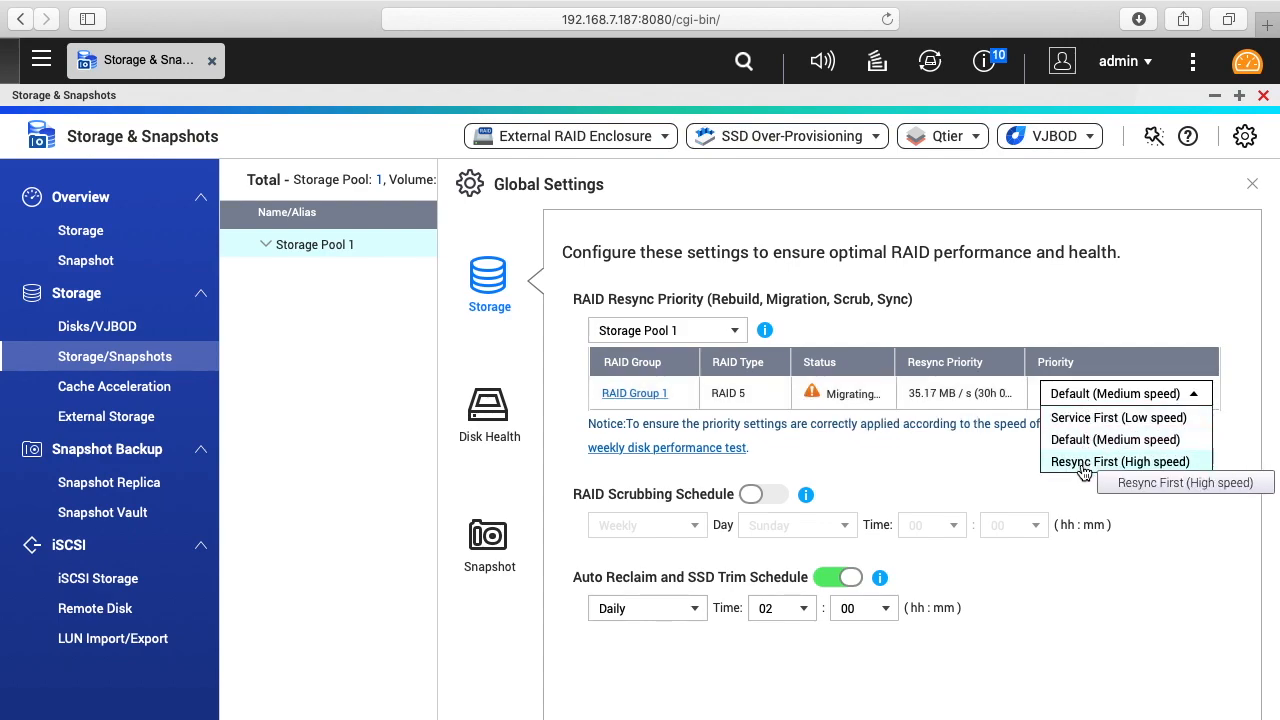
pyautogui.click(1120, 461)
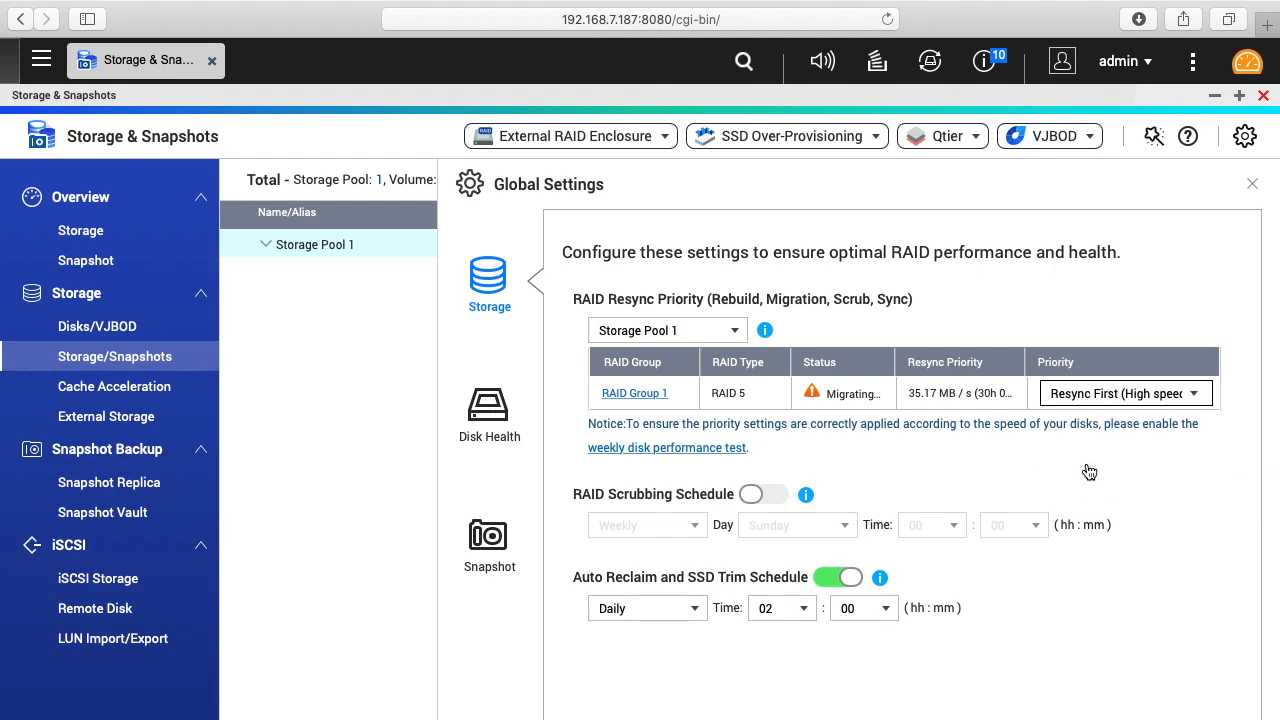
pyautogui.moveTo(1120, 478)
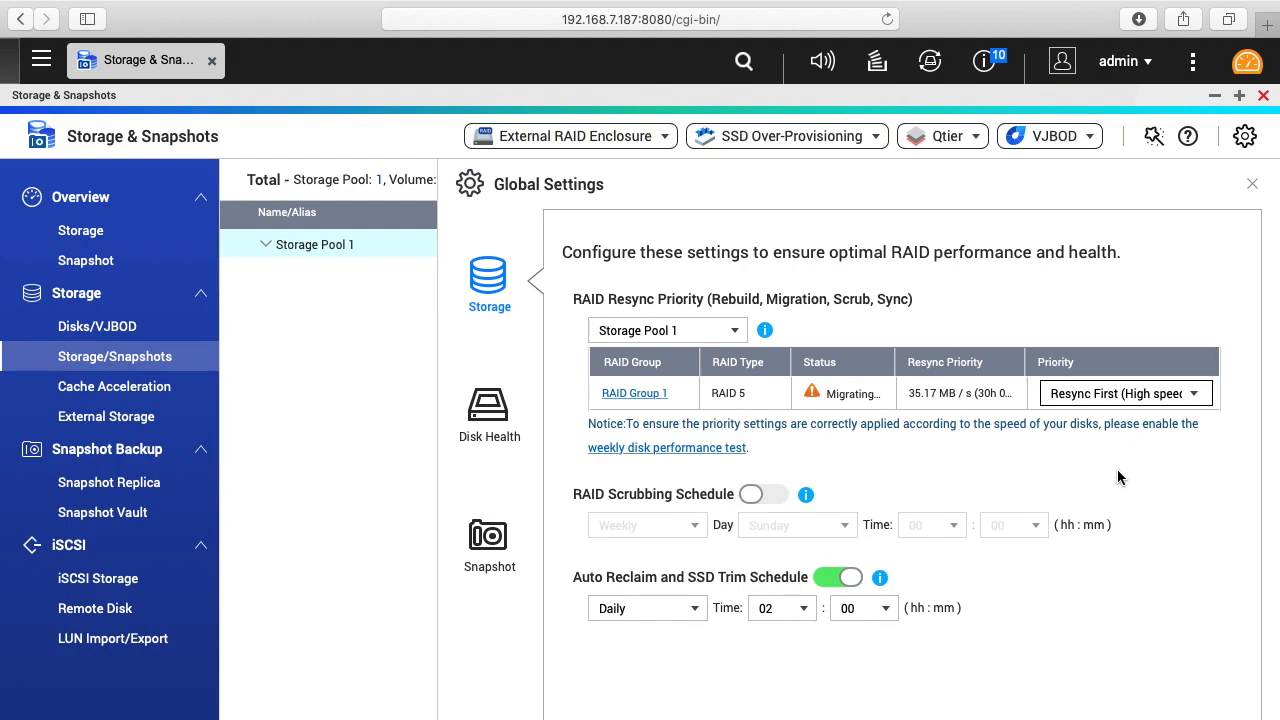
pyautogui.click(1252, 183)
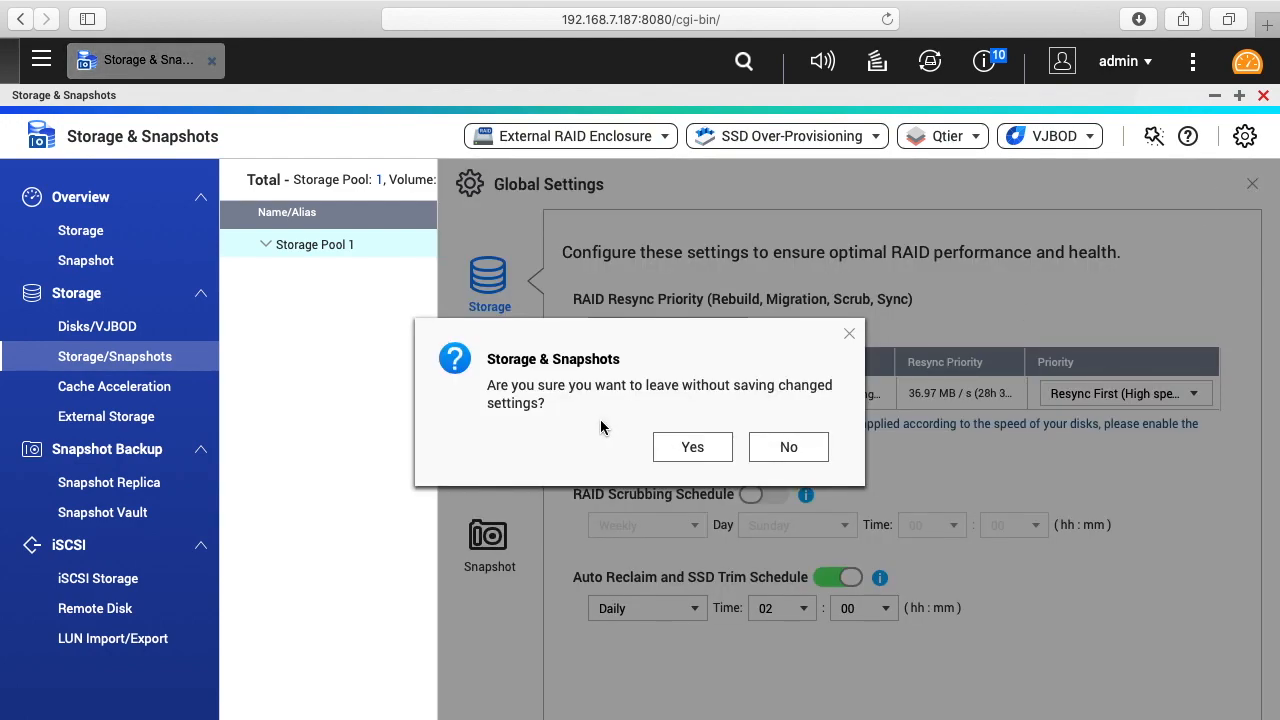
pyautogui.click(788, 447)
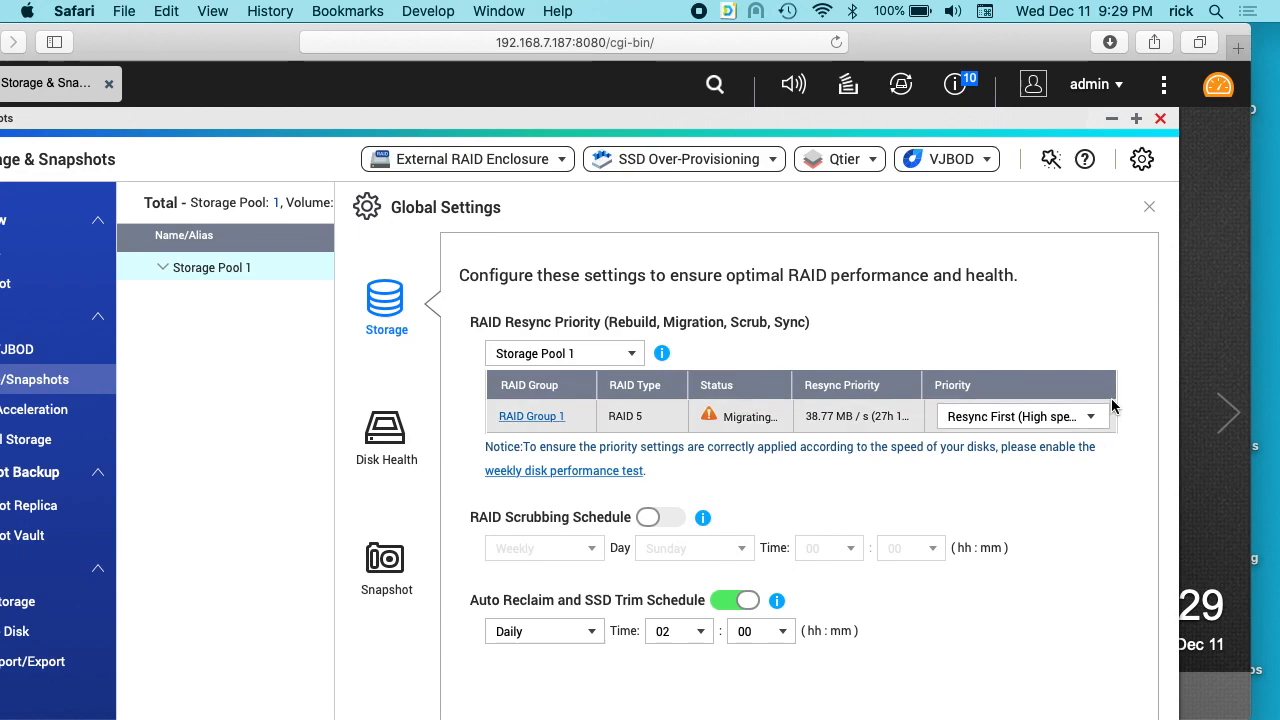
pyautogui.click(1149, 207)
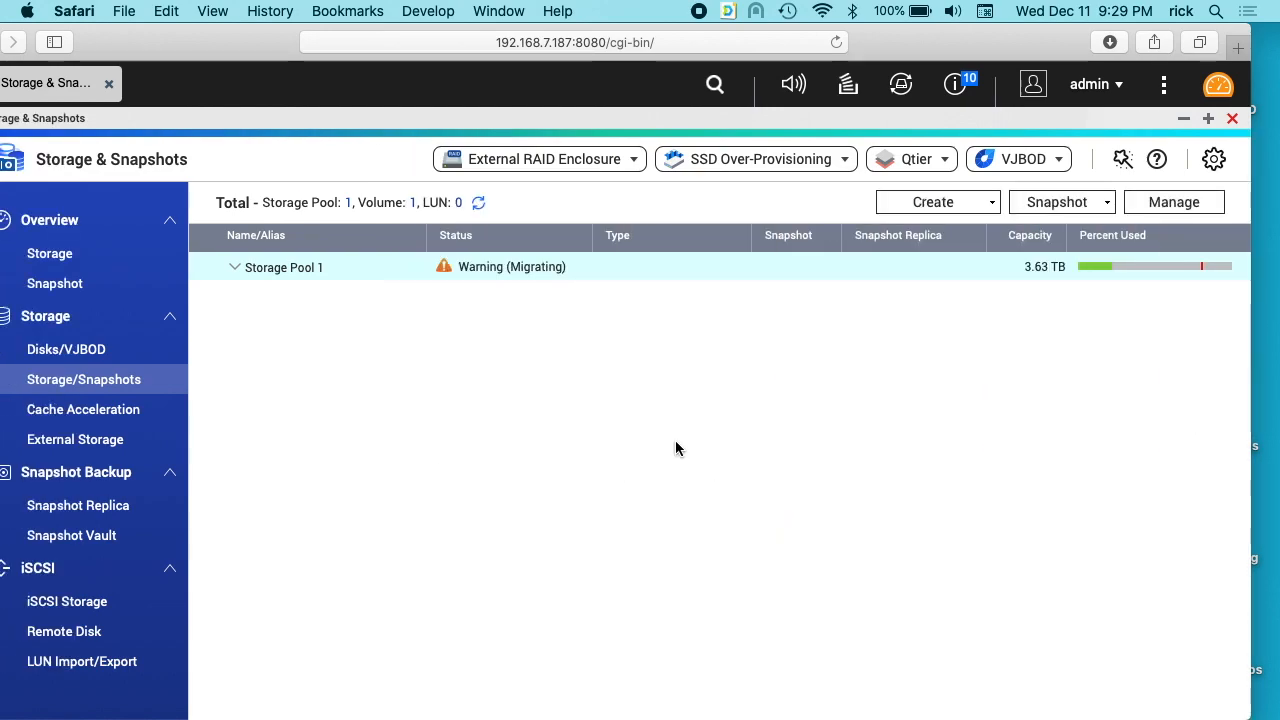